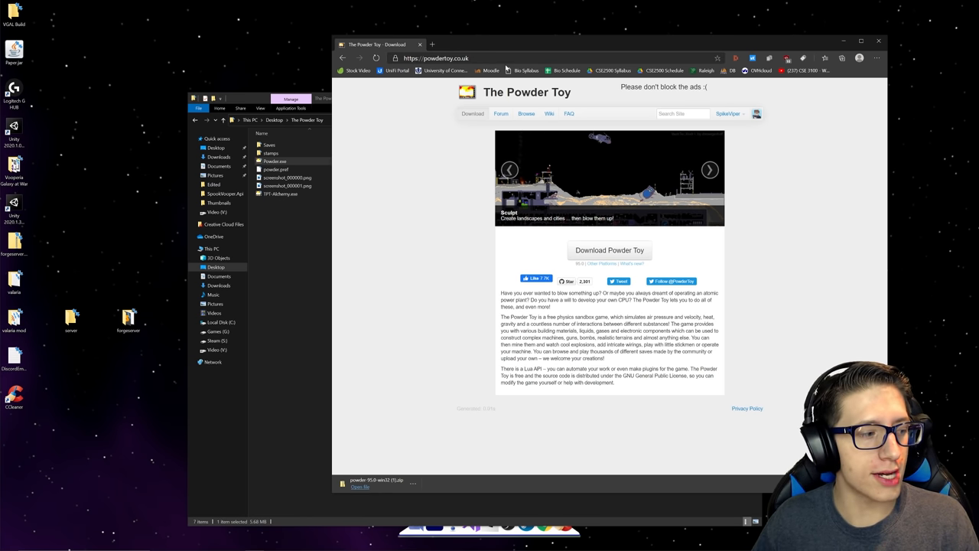
{"action": "mouse_move", "coordinate": [450, 143]}
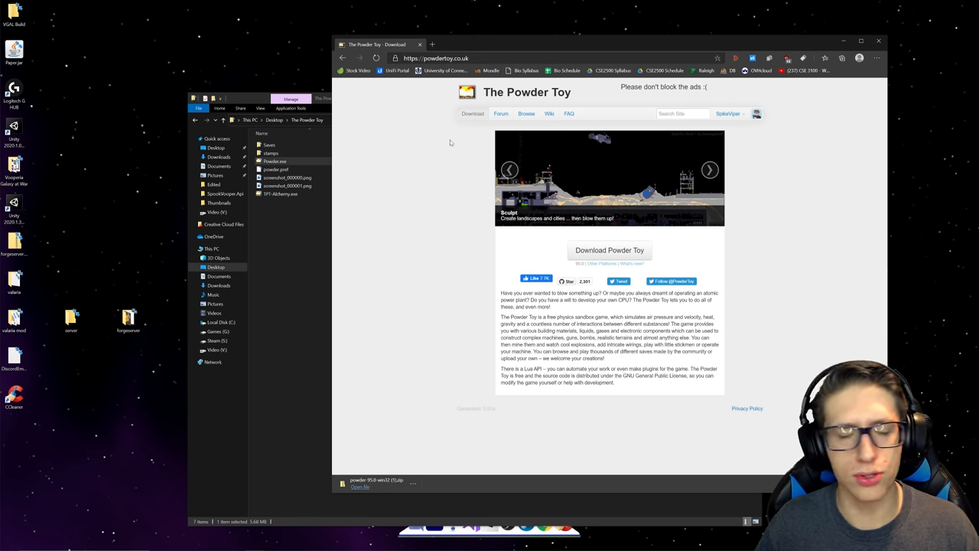
{"action": "mouse_move", "coordinate": [411, 189]}
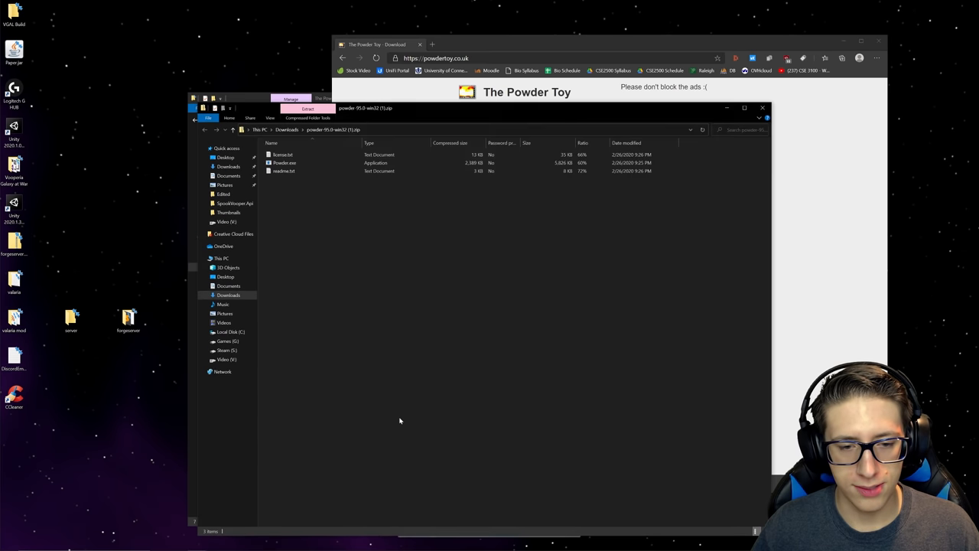
Select all files in the downloaded zip, then launch Powder.exe from the desktop Powder Toy folder
{"action": "key", "text": "ctrl+a"}
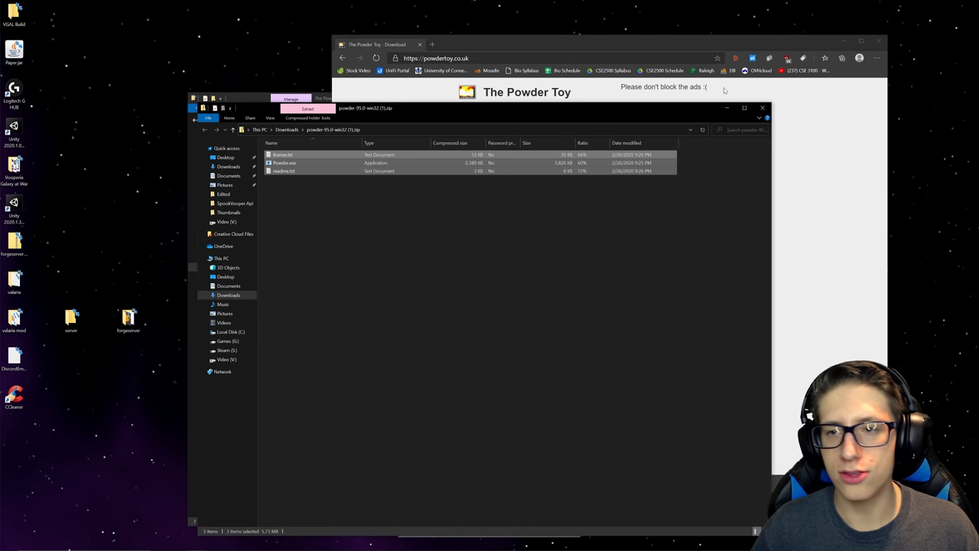
{"action": "mouse_move", "coordinate": [770, 109]}
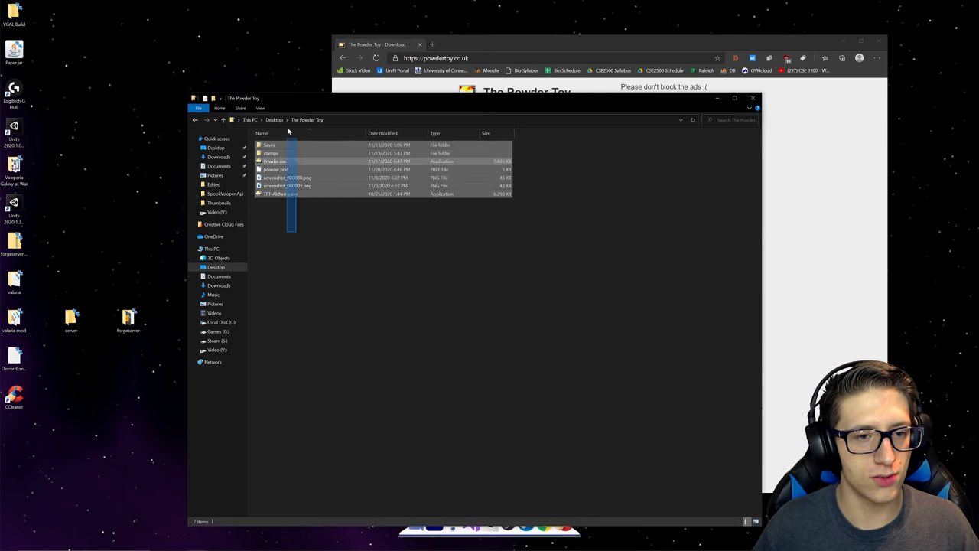
{"action": "left_click", "coordinate": [311, 271]}
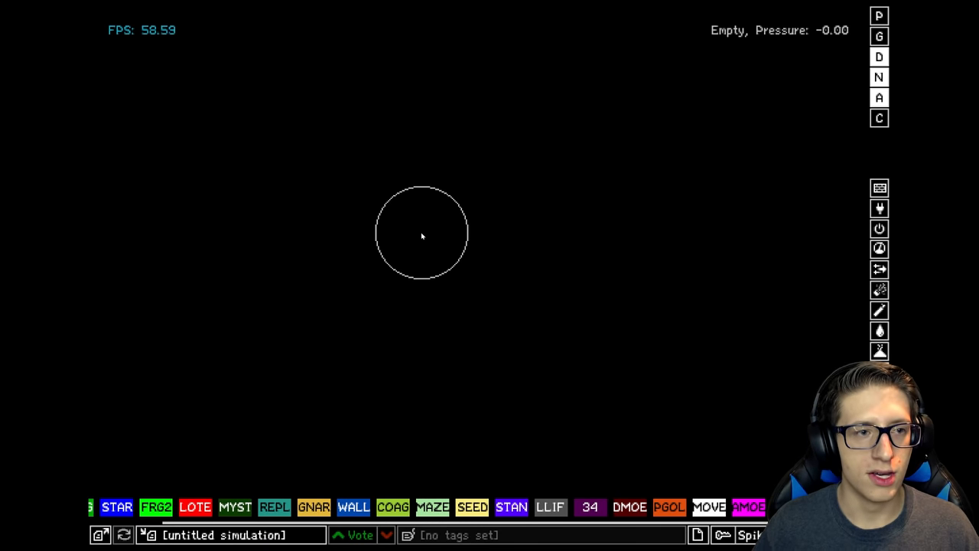
{"action": "mouse_move", "coordinate": [494, 107]}
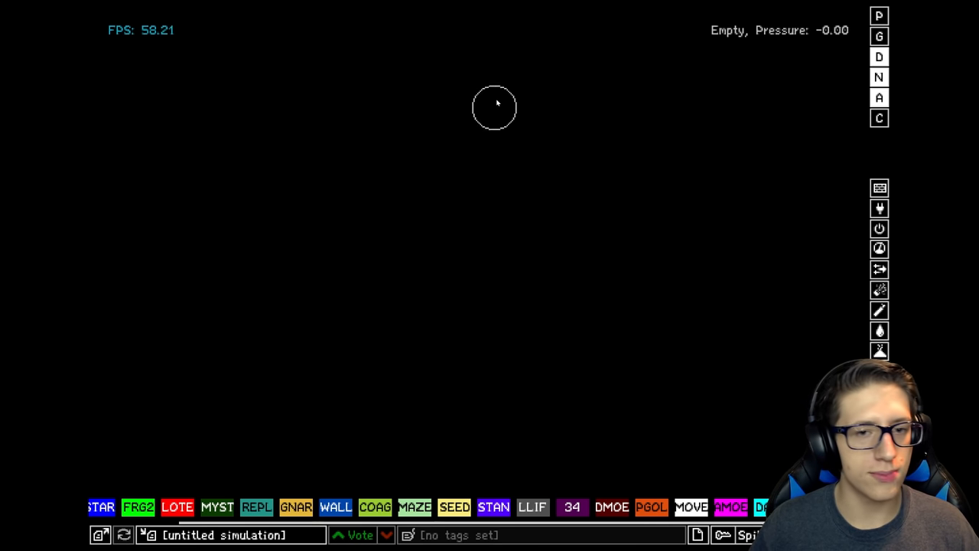
{"action": "mouse_move", "coordinate": [469, 165]}
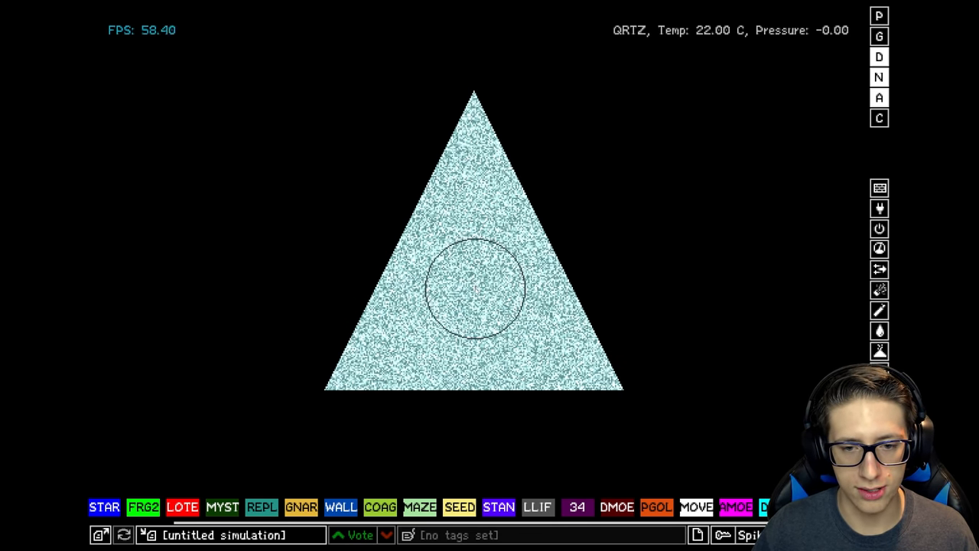
Erase a round hole from the centre of the large quartz triangle
{"action": "left_click", "coordinate": [474, 288]}
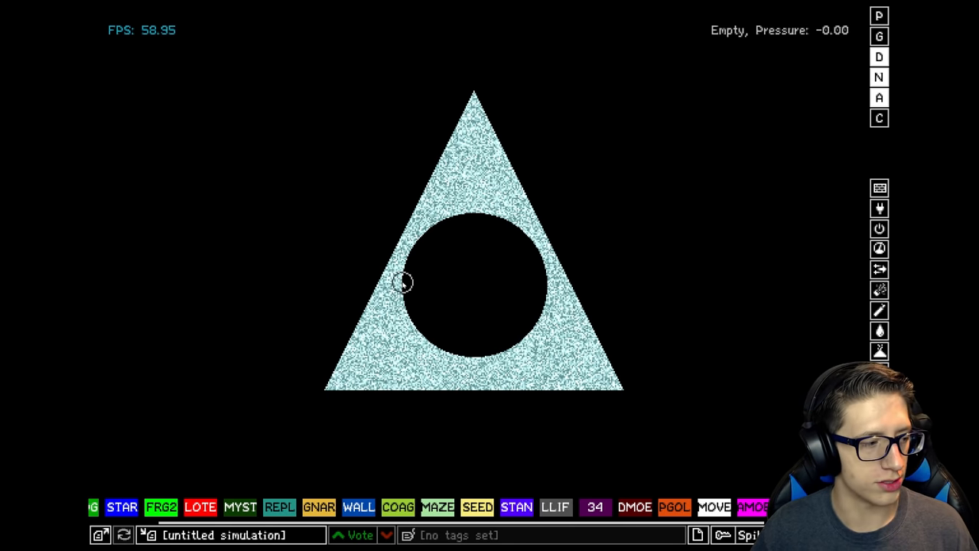
{"action": "mouse_move", "coordinate": [411, 274]}
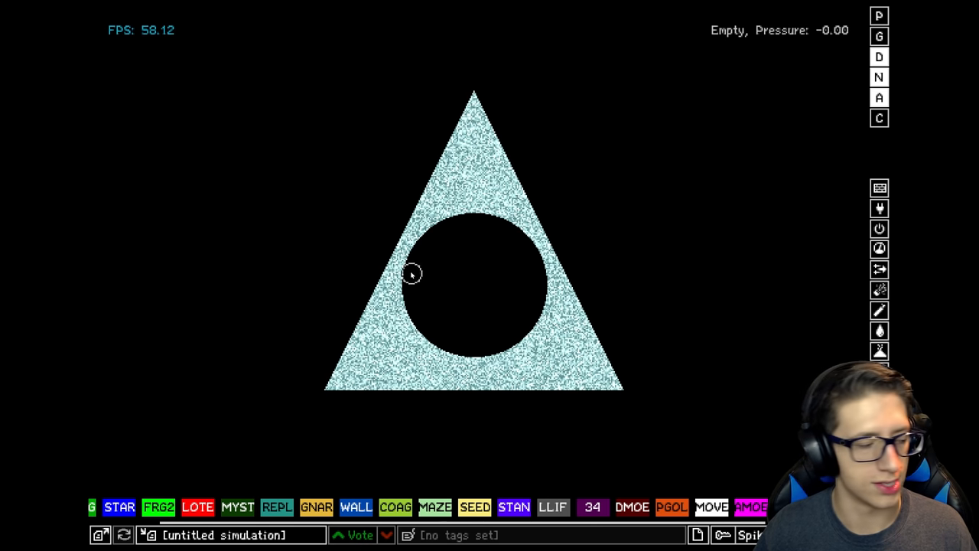
{"action": "mouse_move", "coordinate": [391, 173]}
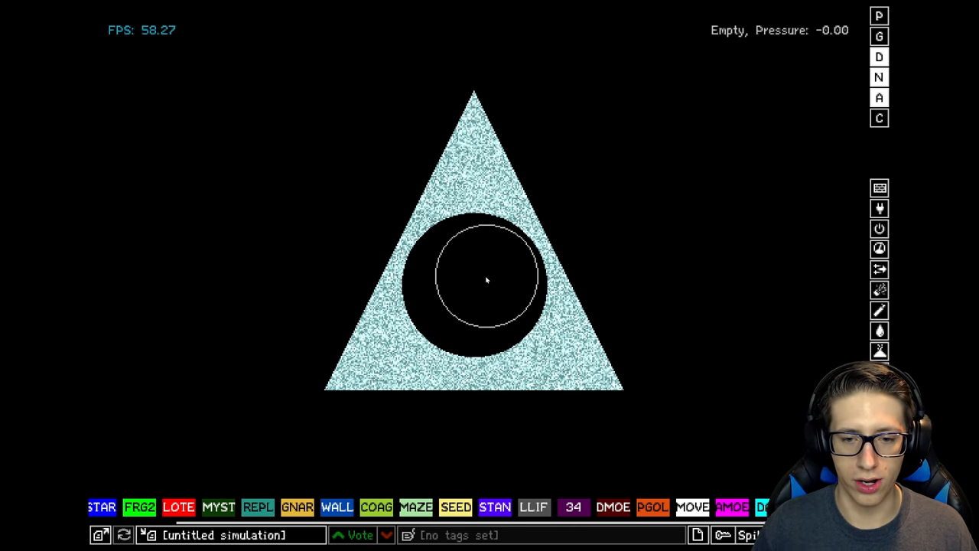
{"action": "mouse_move", "coordinate": [794, 360]}
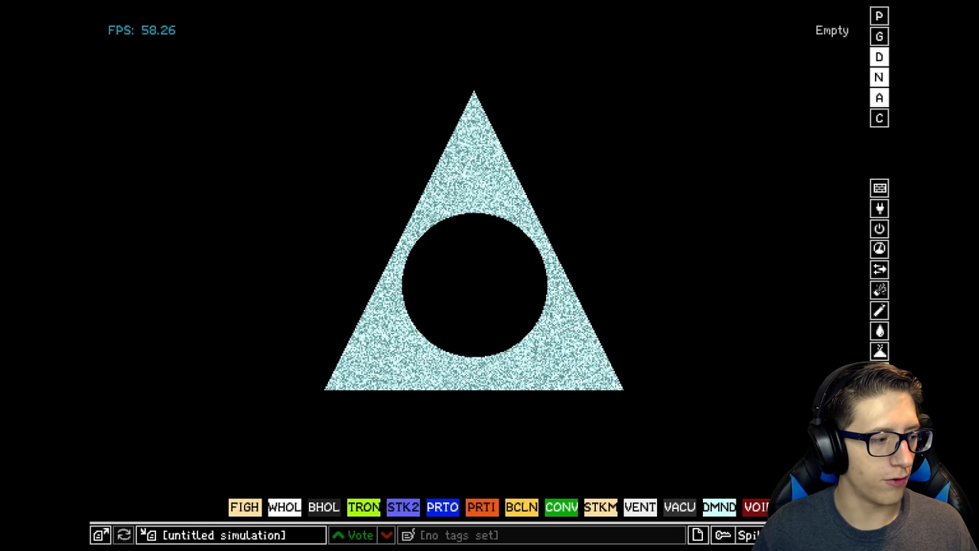
Browse the solids and other element categories, then choose distilled water (DSTW)
{"action": "left_click", "coordinate": [879, 350]}
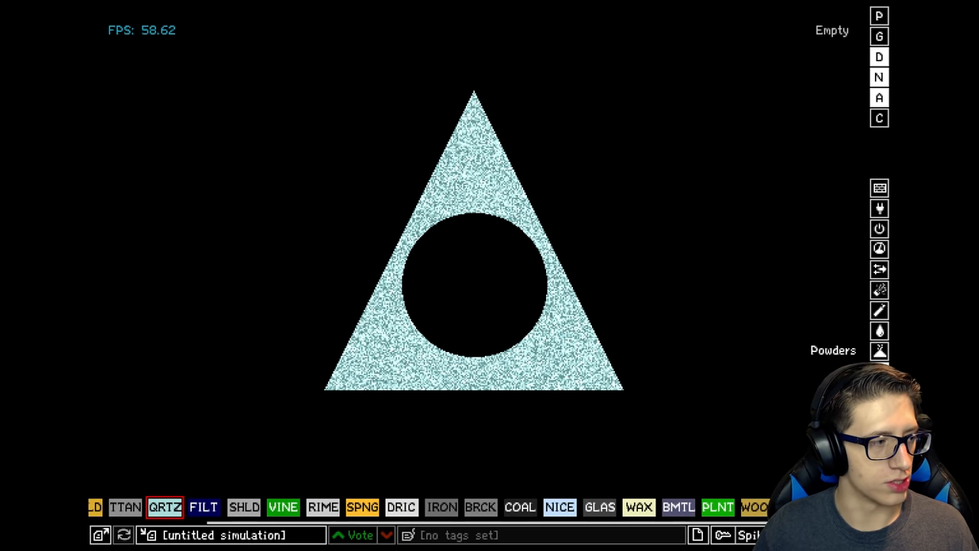
{"action": "left_click", "coordinate": [880, 290]}
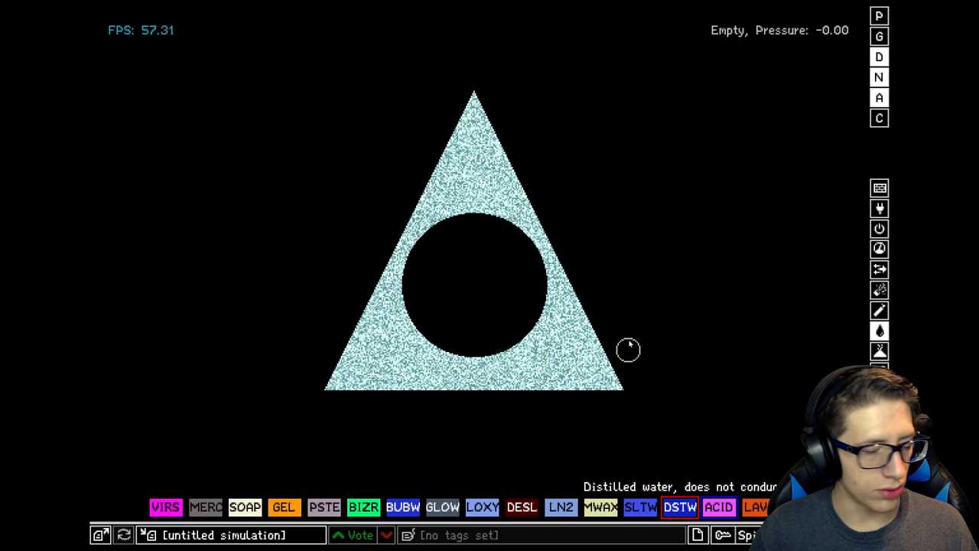
{"action": "left_click", "coordinate": [473, 256]}
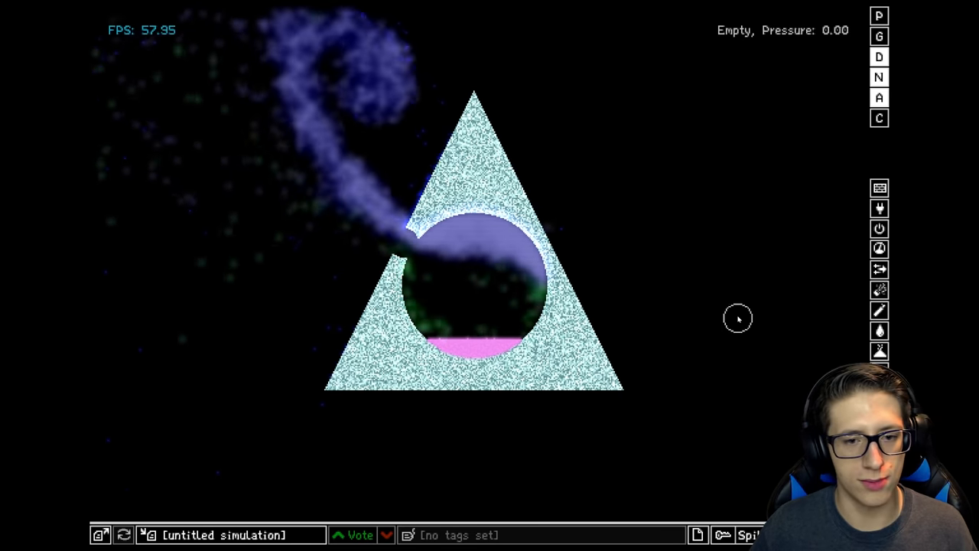
{"action": "mouse_move", "coordinate": [614, 236]}
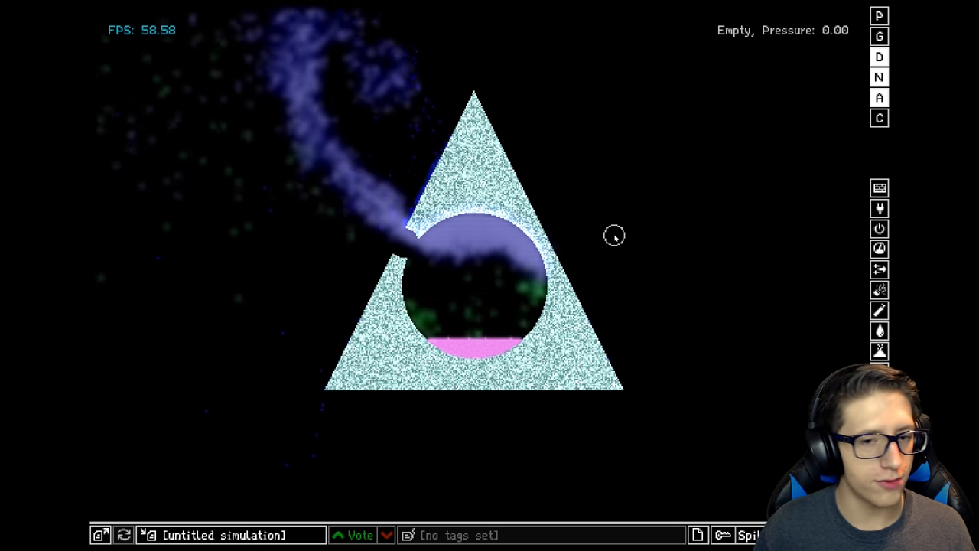
{"action": "mouse_move", "coordinate": [879, 117]}
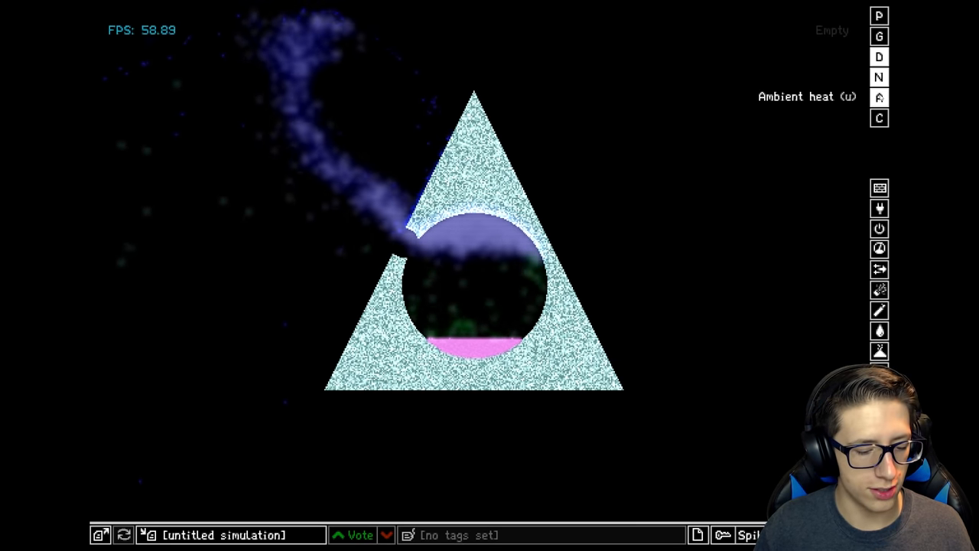
{"action": "mouse_move", "coordinate": [879, 57]}
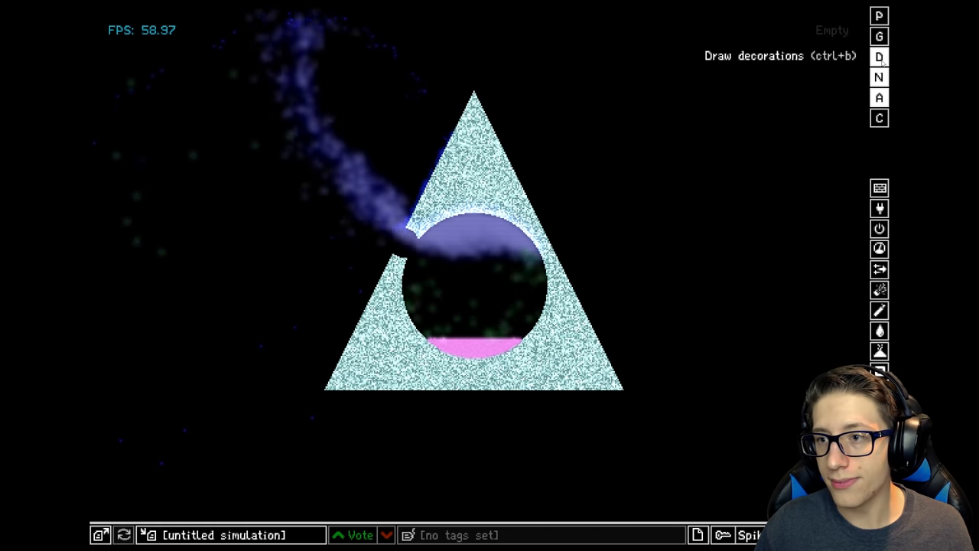
Toggle the Draw decorations option in the right sidebar
{"action": "left_click", "coordinate": [878, 76]}
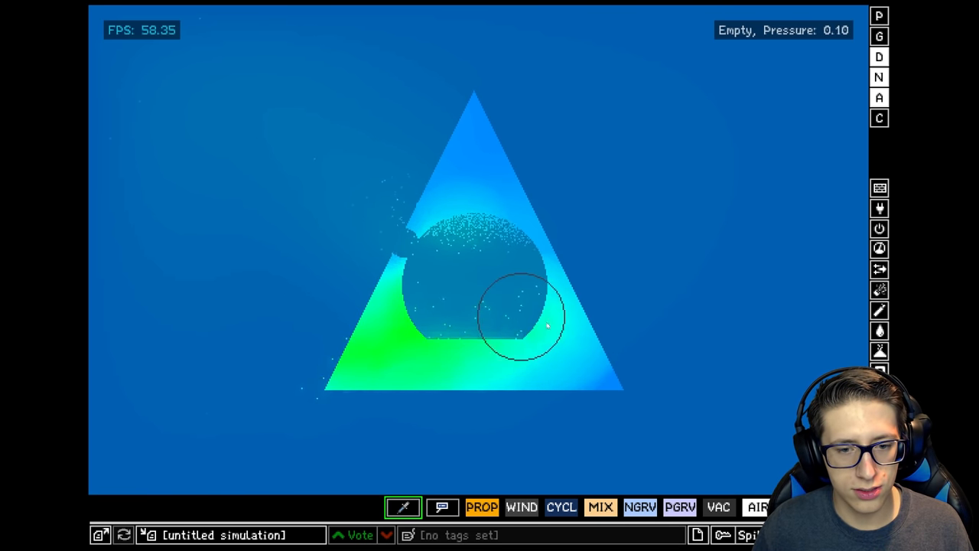
{"action": "mouse_move", "coordinate": [272, 318]}
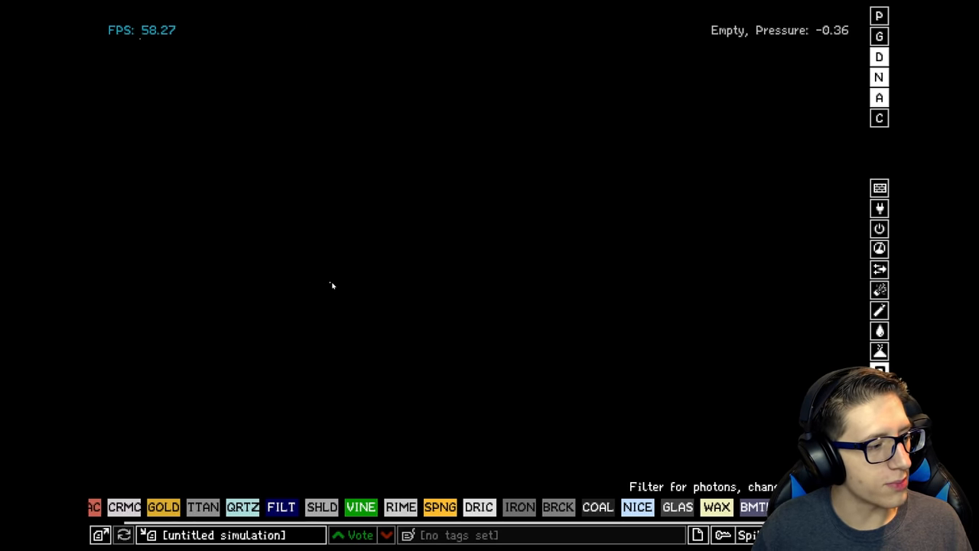
{"action": "mouse_move", "coordinate": [218, 507]}
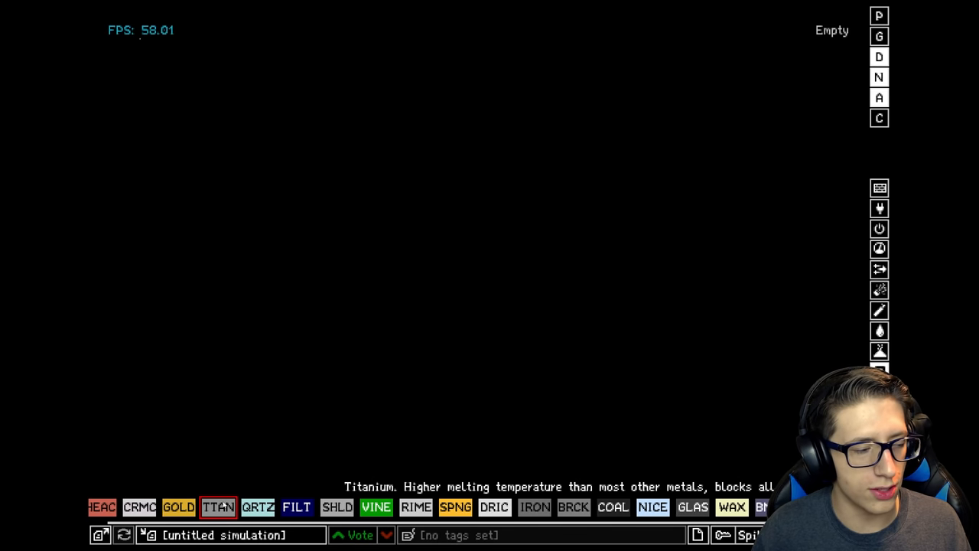
{"action": "mouse_move", "coordinate": [249, 142]}
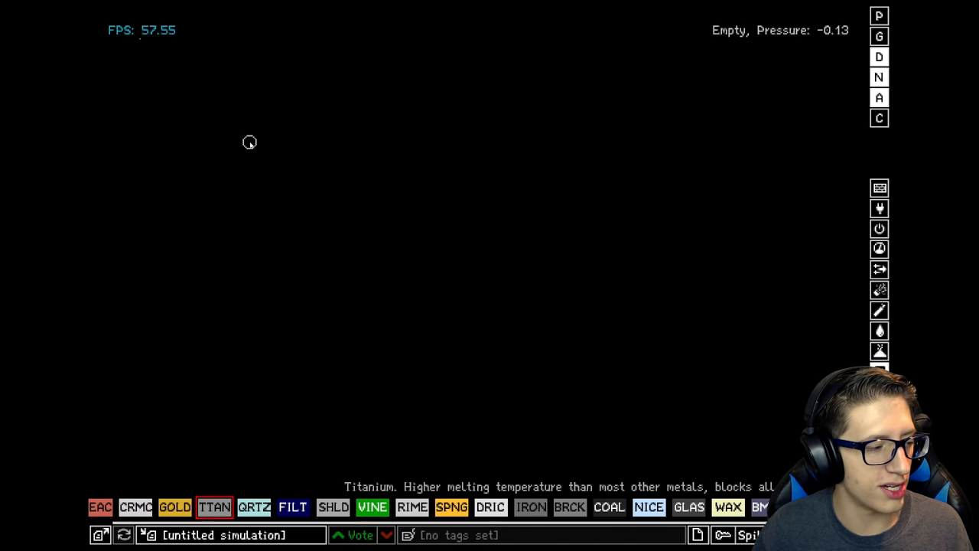
{"action": "left_click_drag", "start_coordinate": [248, 143], "coordinate": [863, 110]}
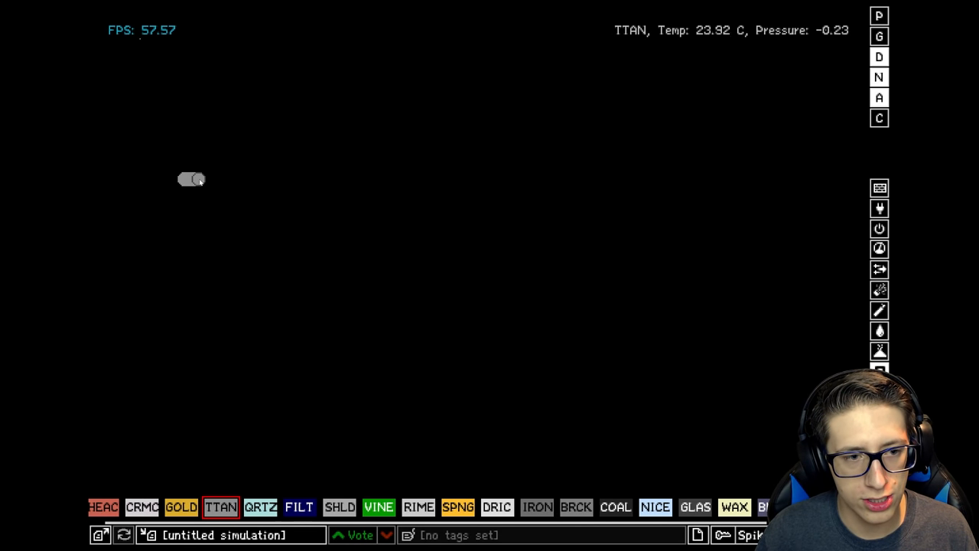
{"action": "left_click_drag", "start_coordinate": [191, 179], "coordinate": [287, 182]}
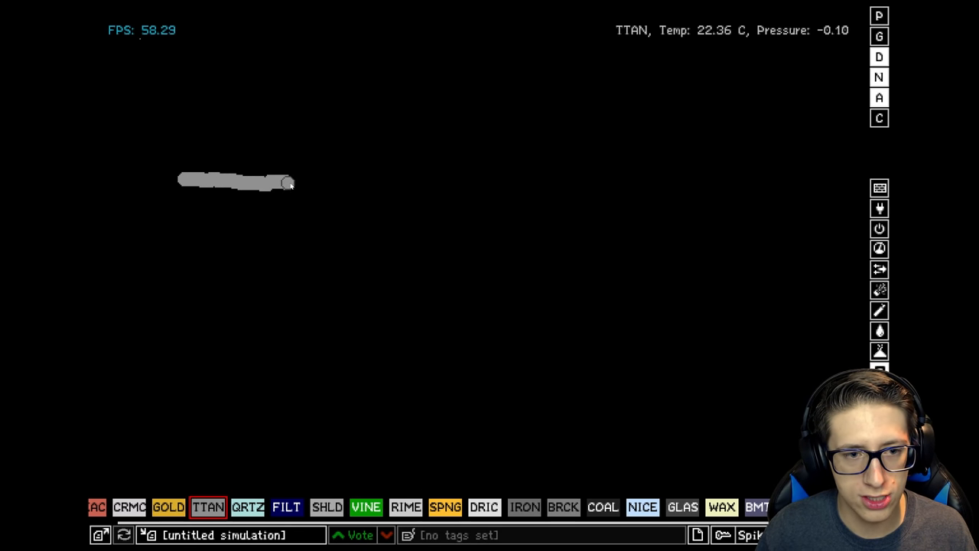
{"action": "left_click_drag", "start_coordinate": [287, 182], "coordinate": [581, 189]}
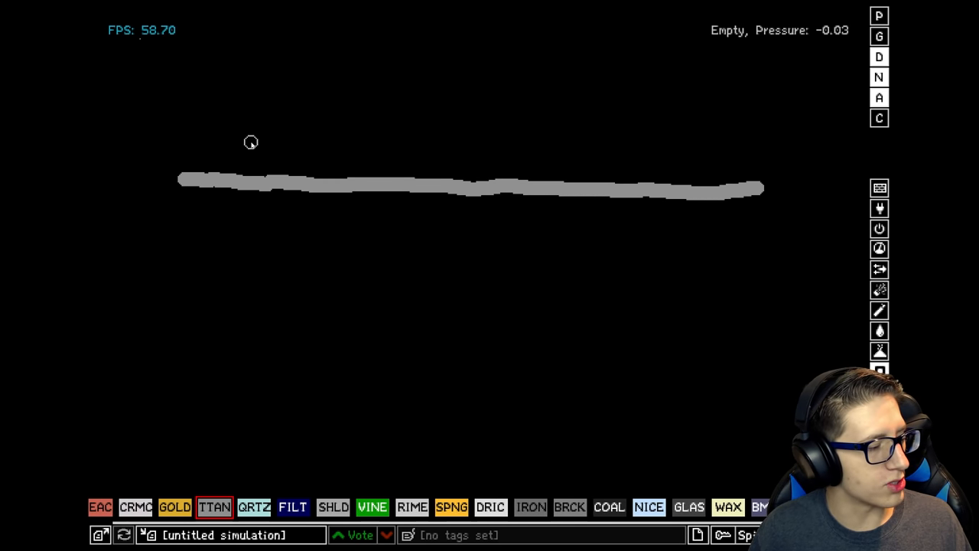
{"action": "mouse_move", "coordinate": [353, 133]}
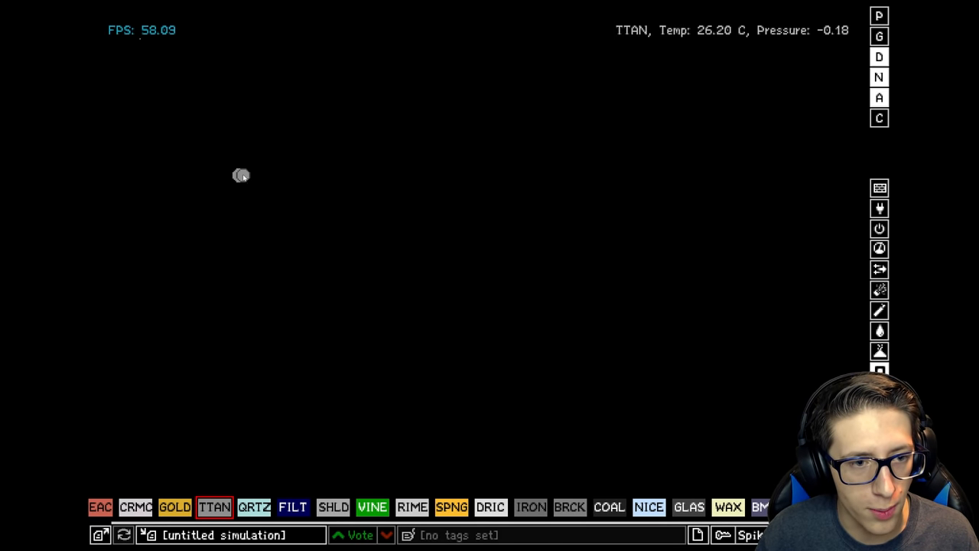
{"action": "left_click_drag", "start_coordinate": [233, 175], "coordinate": [279, 175]}
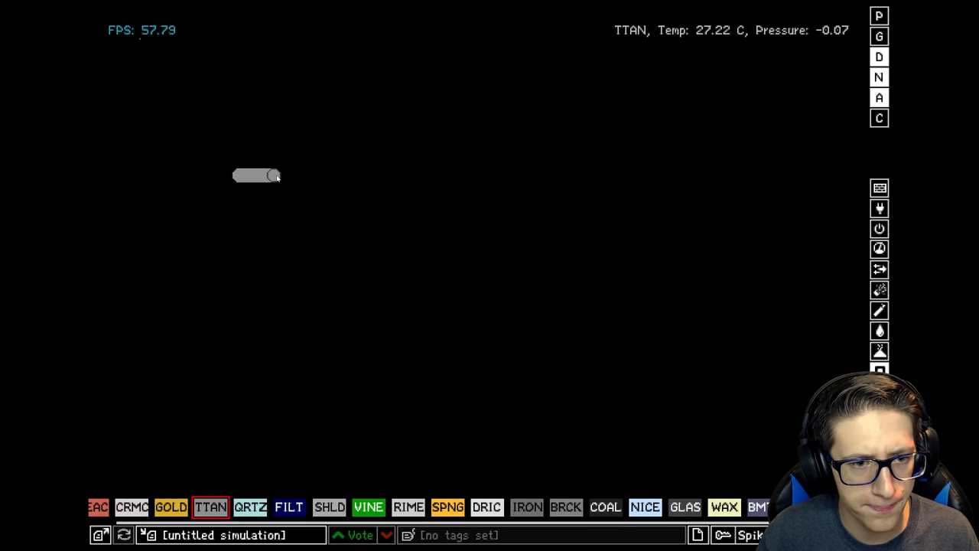
{"action": "left_click_drag", "start_coordinate": [274, 175], "coordinate": [298, 175]}
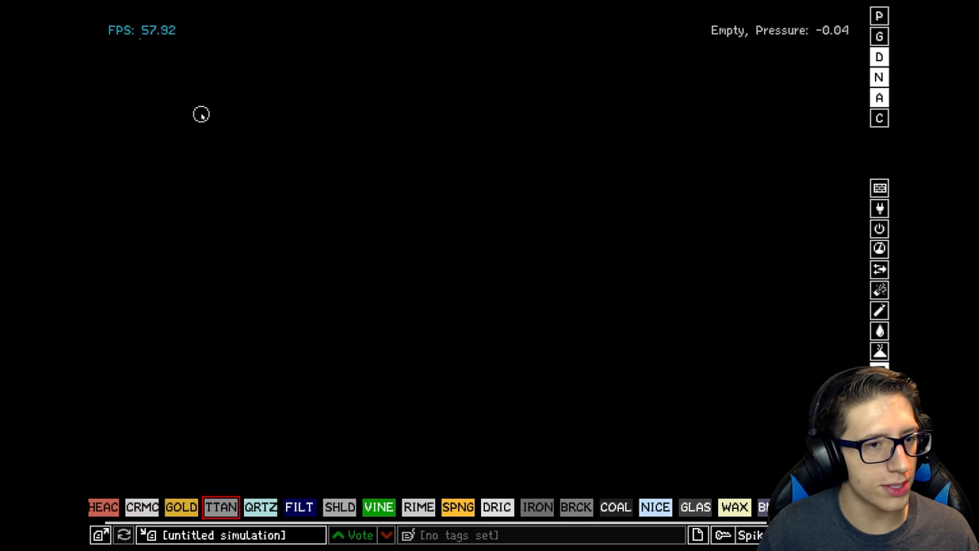
{"action": "left_click_drag", "start_coordinate": [158, 74], "coordinate": [581, 352]}
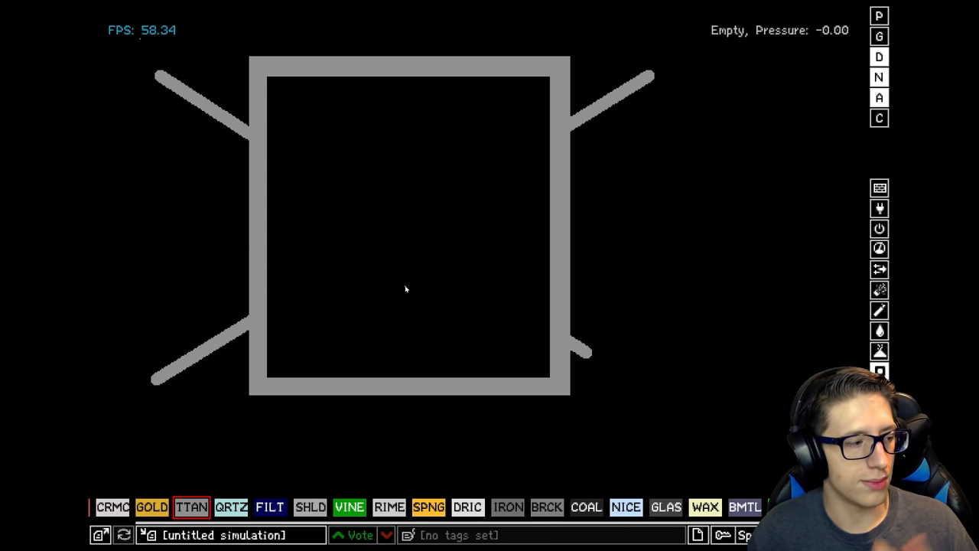
{"action": "mouse_move", "coordinate": [386, 314]}
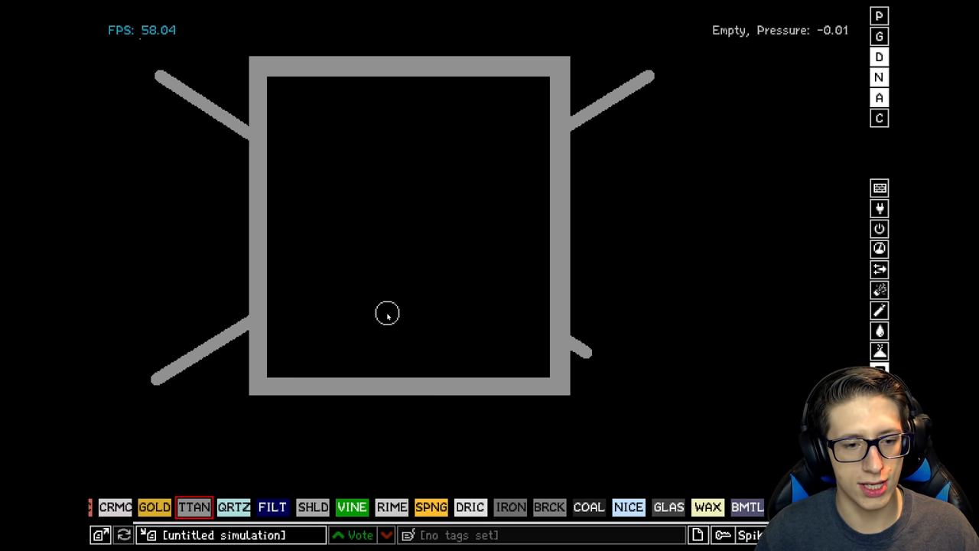
{"action": "mouse_move", "coordinate": [394, 302]}
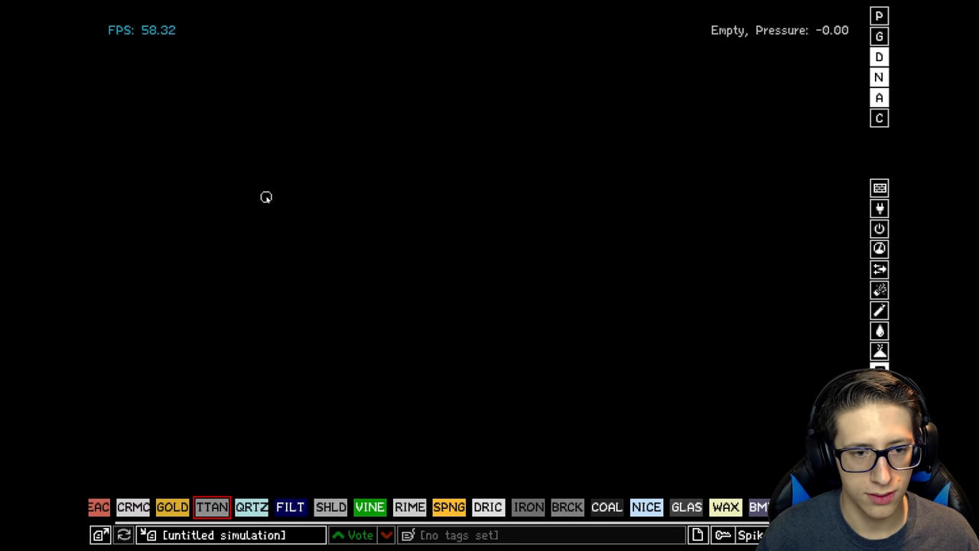
Draw titanium and gold rings, paste a copy of the ring, and copy the gold Spike lettering
{"action": "left_click", "coordinate": [267, 197]}
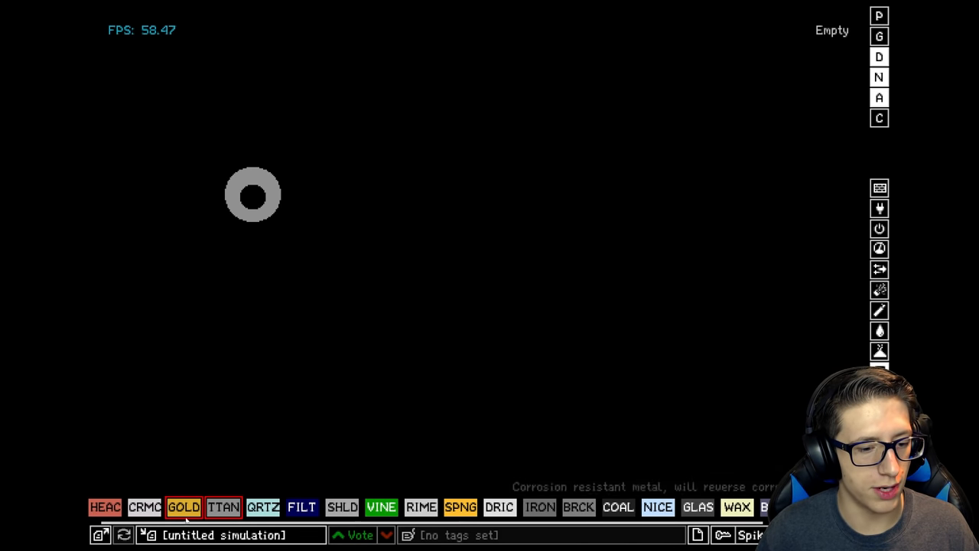
{"action": "left_click", "coordinate": [253, 195]}
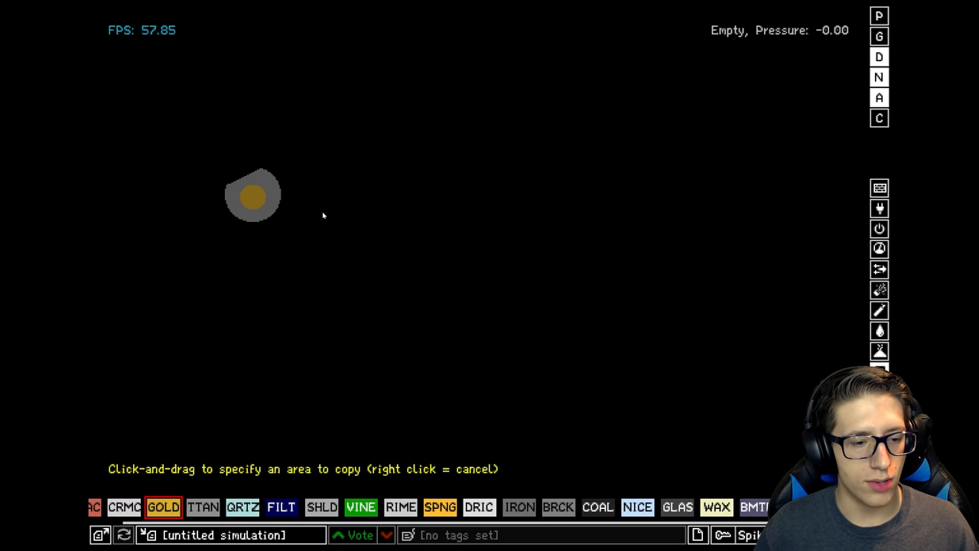
{"action": "mouse_move", "coordinate": [434, 171]}
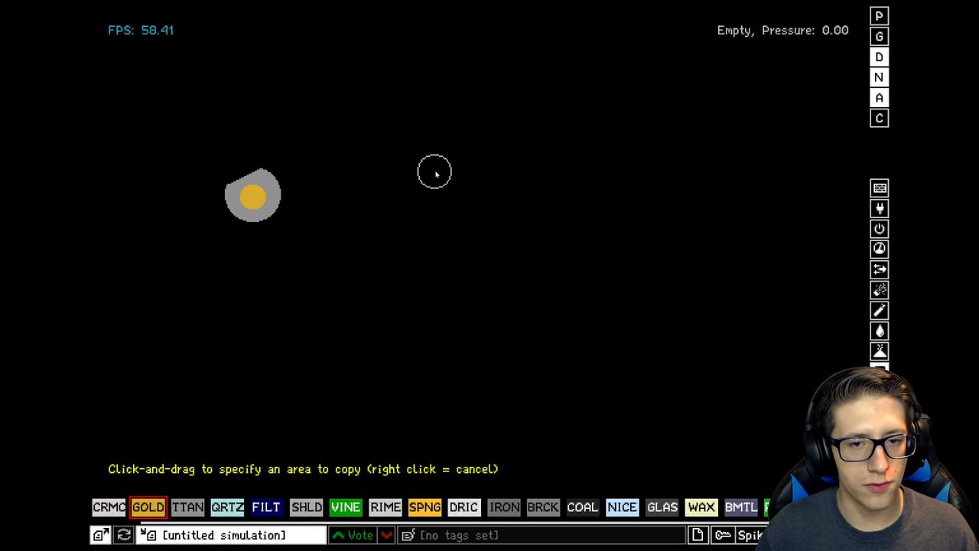
{"action": "left_click_drag", "start_coordinate": [299, 96], "coordinate": [383, 172]}
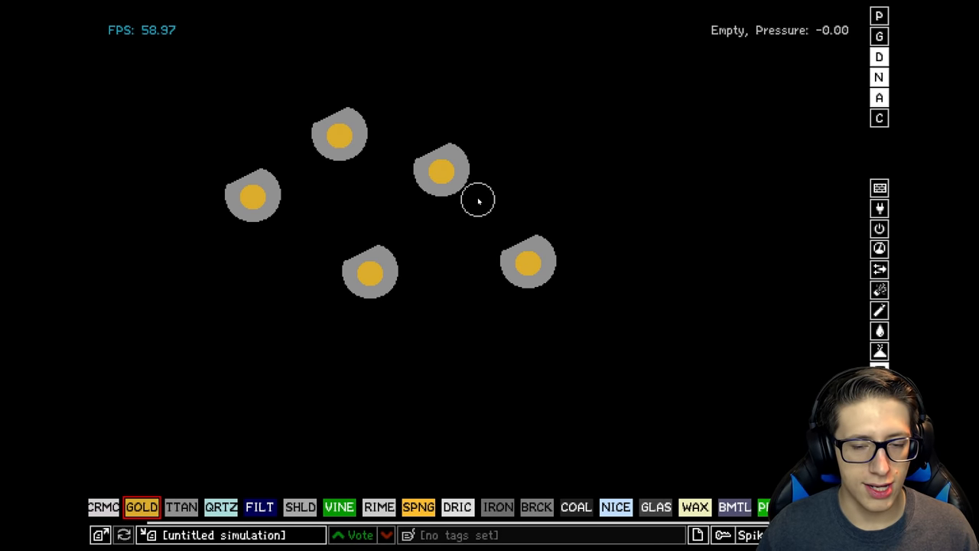
{"action": "left_click", "coordinate": [344, 210]}
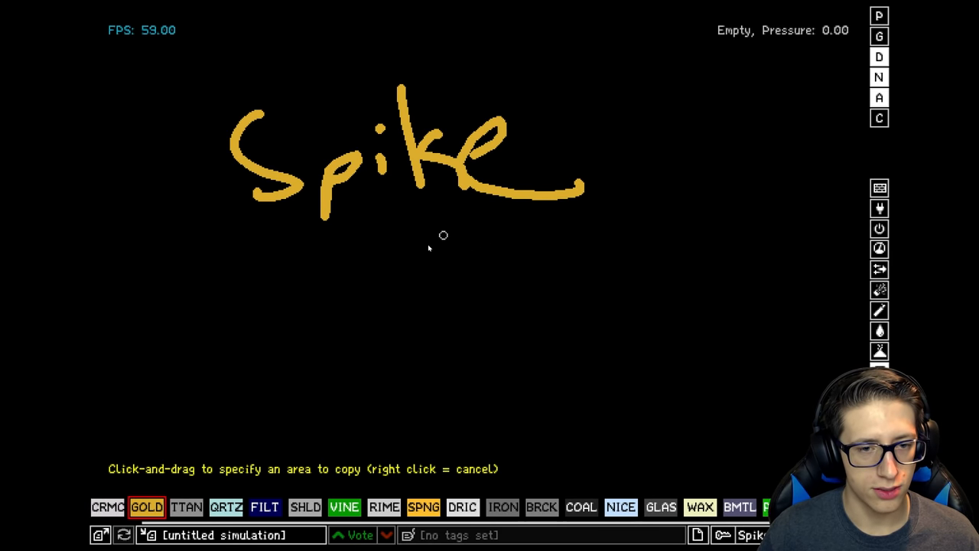
{"action": "left_click_drag", "start_coordinate": [185, 200], "coordinate": [602, 399]}
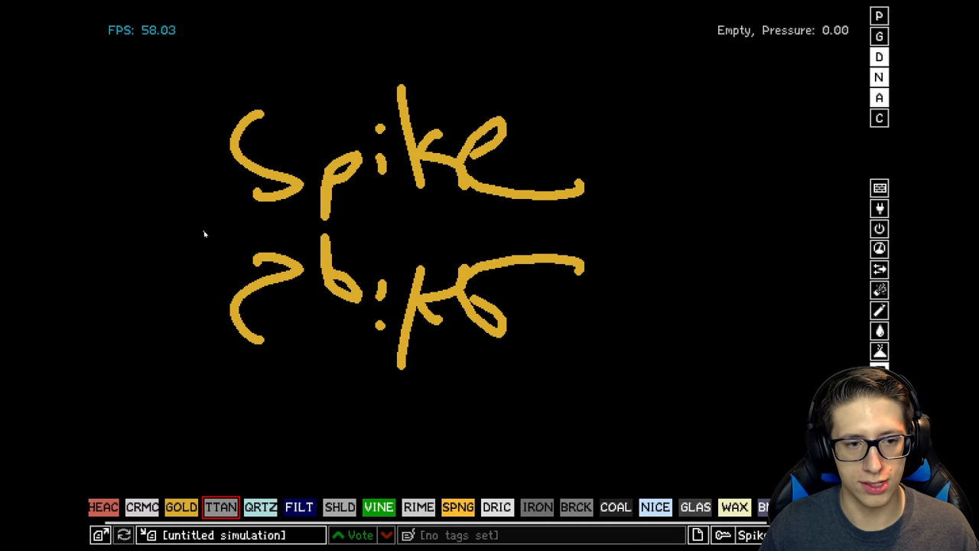
Draw a thin grey line between the Spike lettering and its mirrored copy
{"action": "left_click_drag", "start_coordinate": [206, 233], "coordinate": [746, 224]}
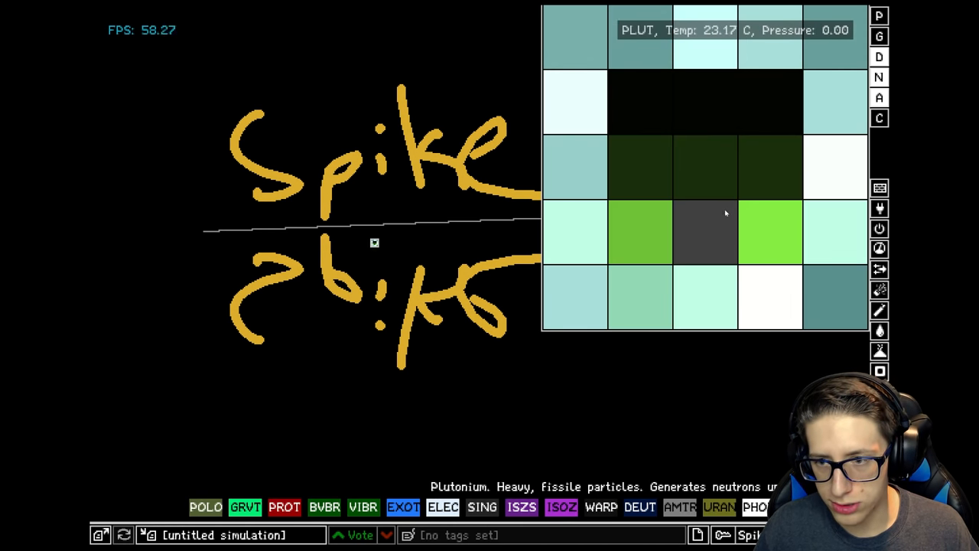
{"action": "mouse_move", "coordinate": [783, 185]}
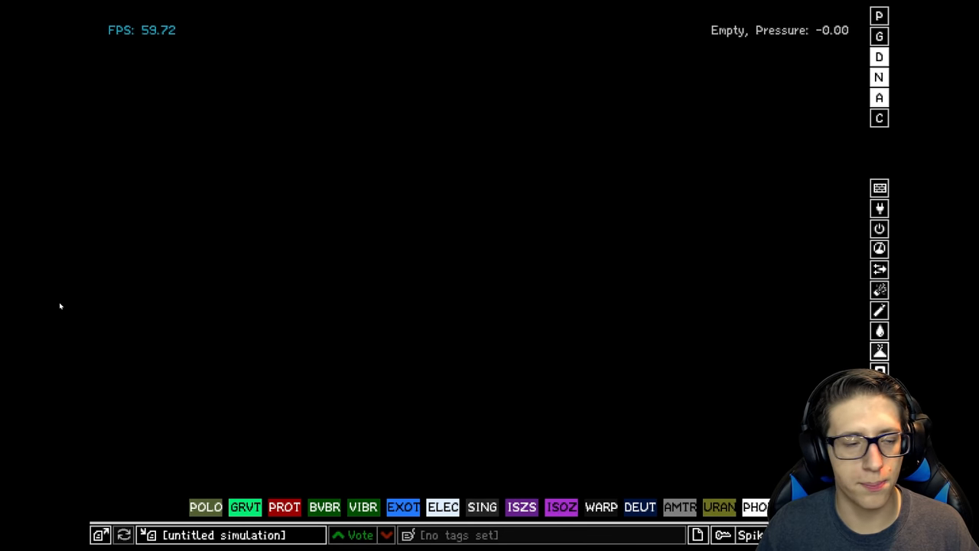
{"action": "mouse_move", "coordinate": [248, 211]}
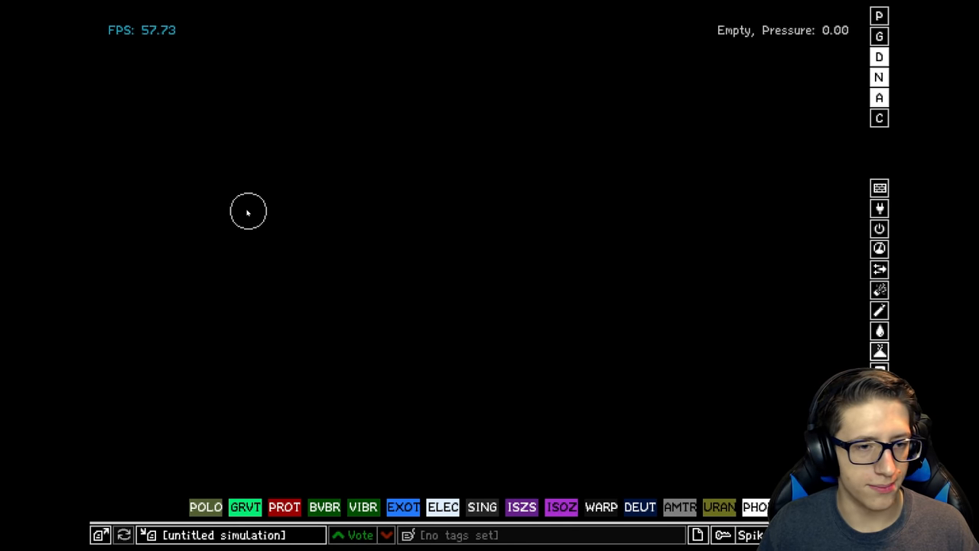
{"action": "mouse_move", "coordinate": [228, 208]}
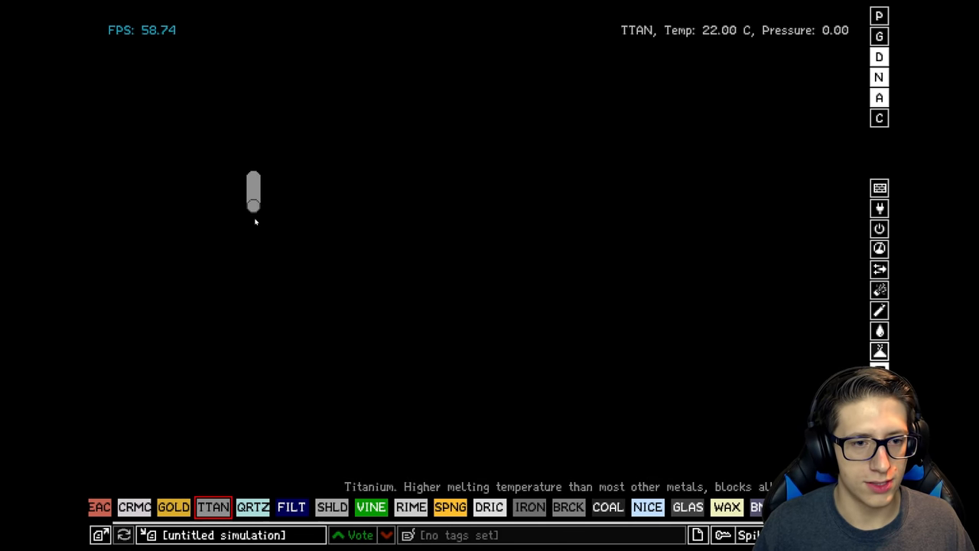
Draw a titanium curve, then a ceramic ring on the right of the canvas
{"action": "left_click_drag", "start_coordinate": [253, 191], "coordinate": [545, 157]}
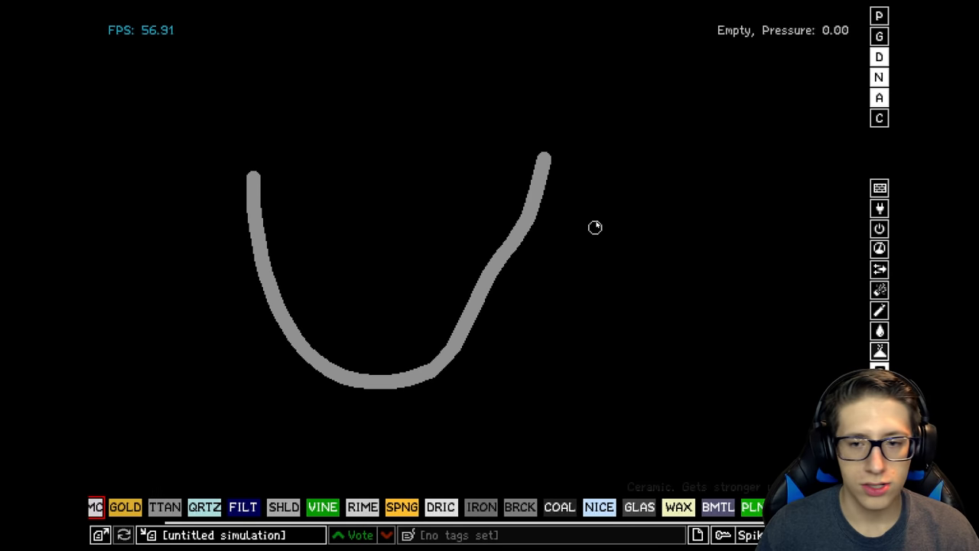
{"action": "left_click_drag", "start_coordinate": [604, 203], "coordinate": [627, 214]}
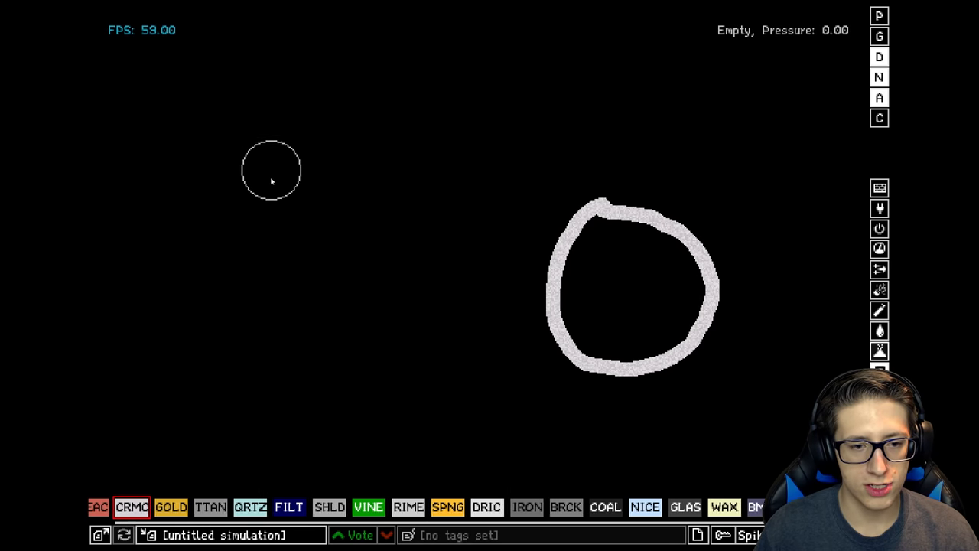
Switch to titanium, select water, pour it into the right ring, and open the favourites list
{"action": "left_click", "coordinate": [553, 507]}
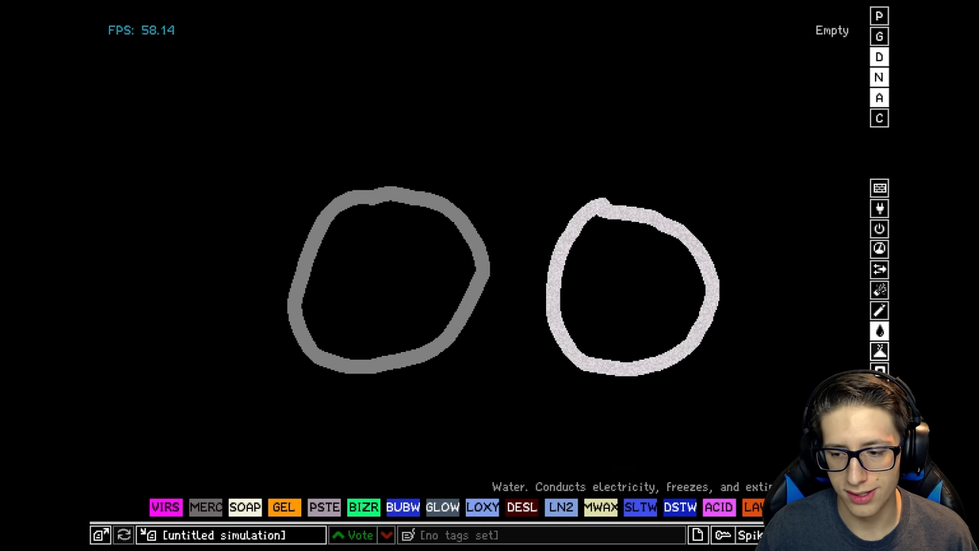
{"action": "left_click", "coordinate": [386, 306]}
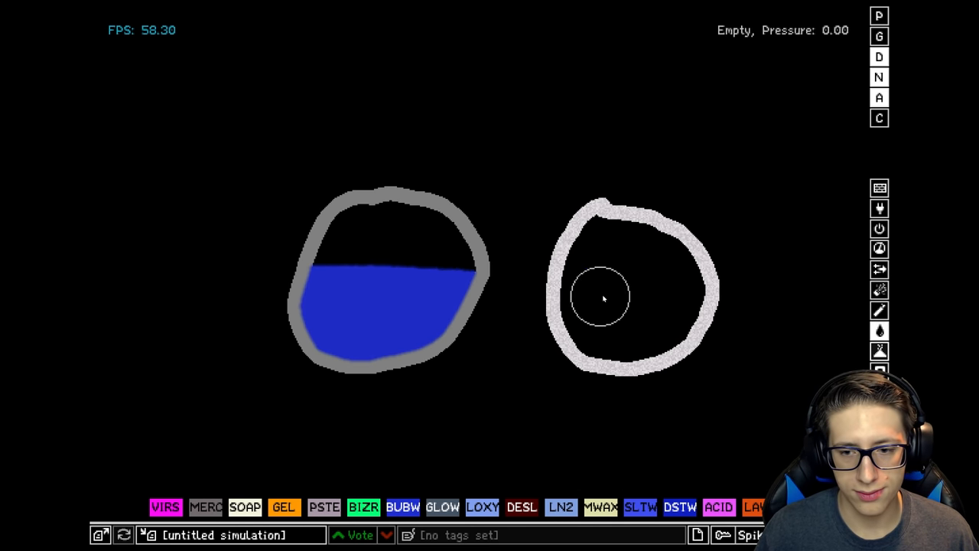
{"action": "left_click", "coordinate": [601, 297]}
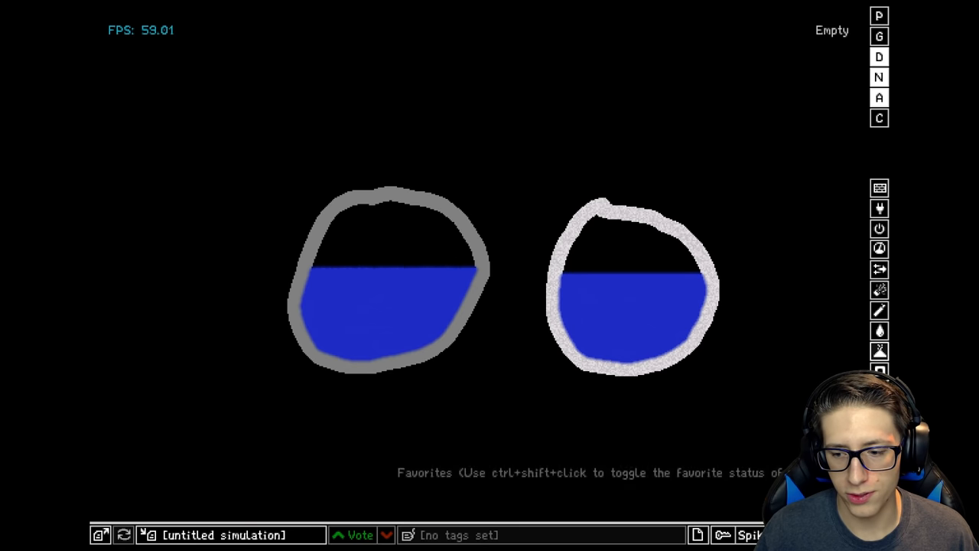
{"action": "left_click", "coordinate": [387, 283]}
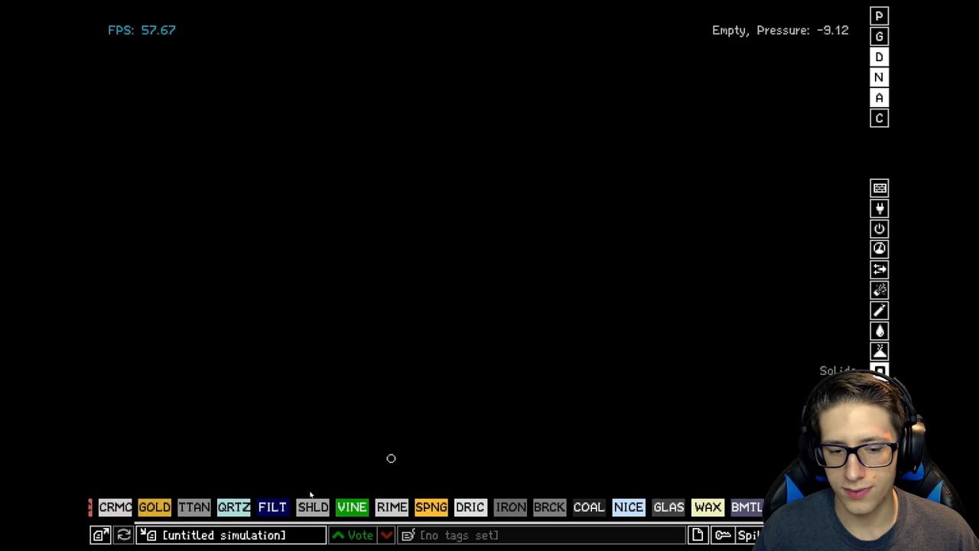
Draw curved grey TTAN strokes across the canvas
{"action": "left_click_drag", "start_coordinate": [248, 187], "coordinate": [371, 436]}
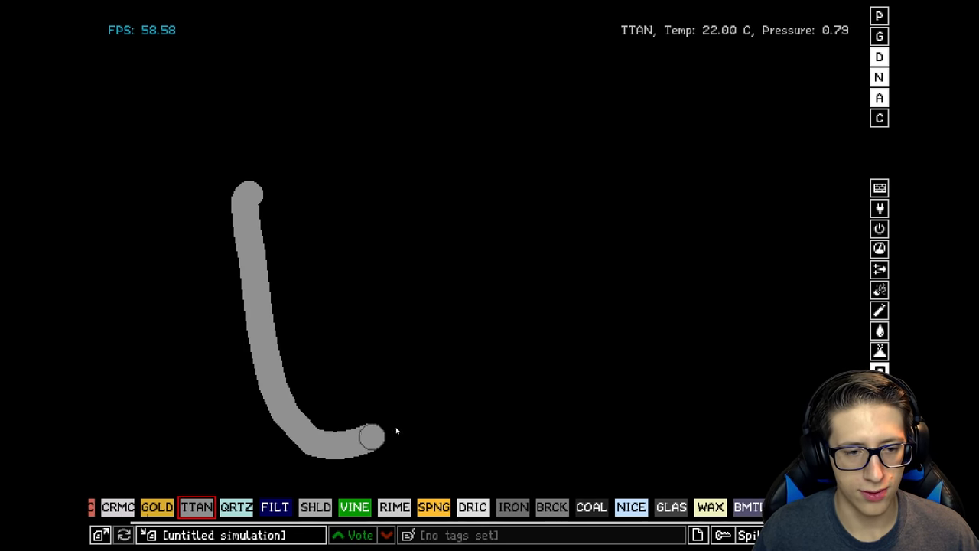
{"action": "left_click_drag", "start_coordinate": [375, 436], "coordinate": [547, 207]}
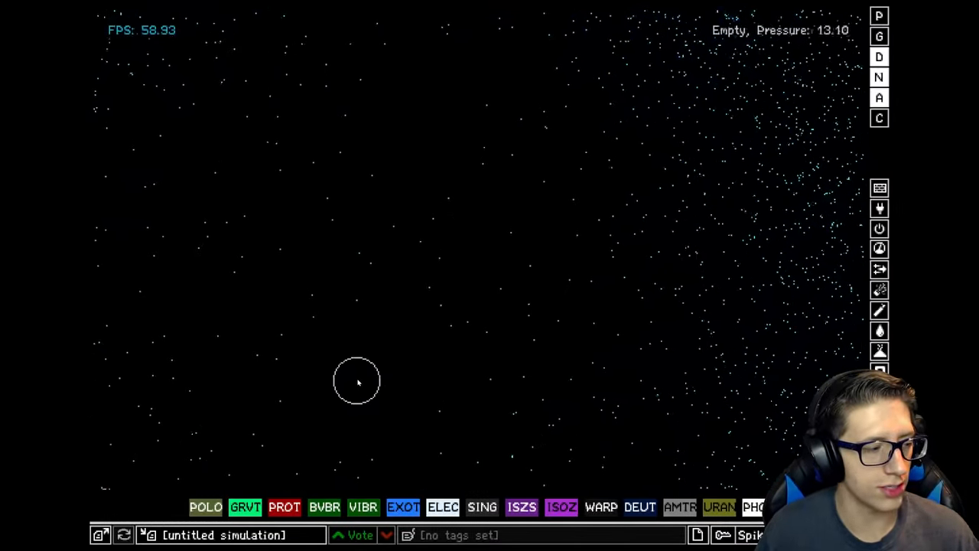
{"action": "scroll", "scroll_direction": "up", "scroll_amount": 3}
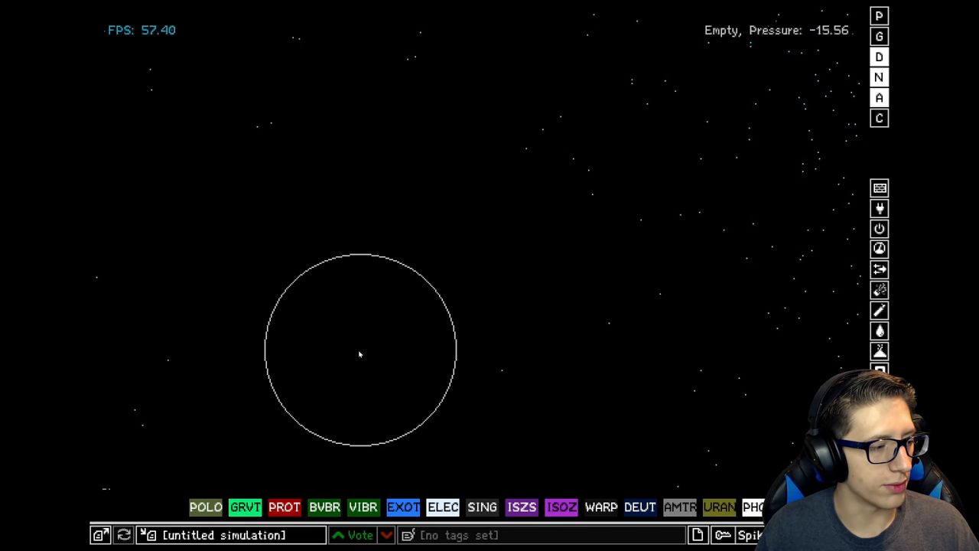
{"action": "mouse_move", "coordinate": [772, 337]}
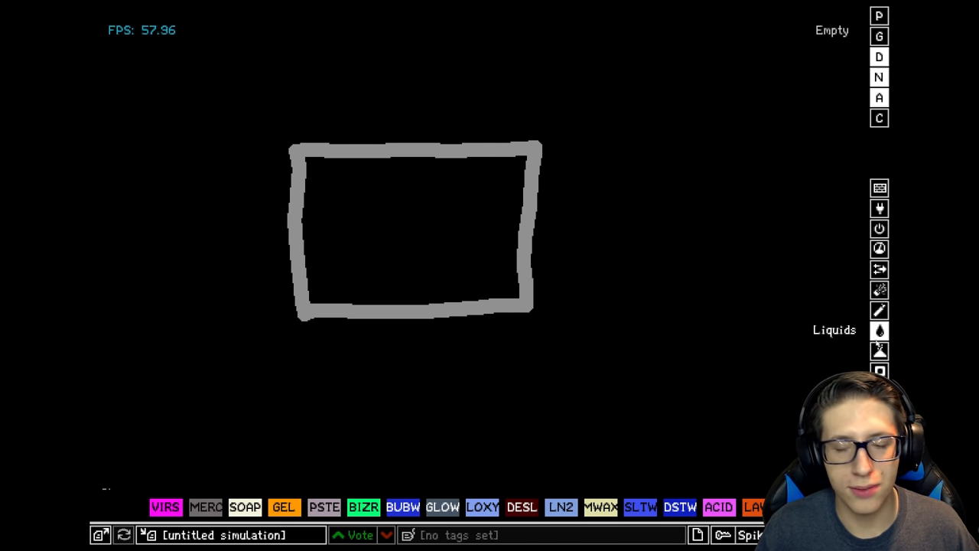
{"action": "mouse_move", "coordinate": [324, 507]}
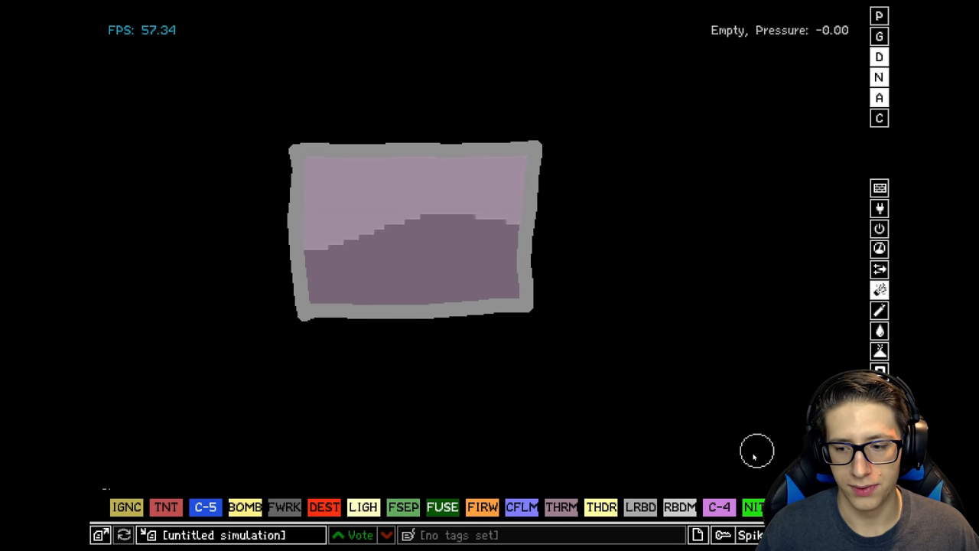
Select BOMB from the Explosives category and drop it onto the liquid-filled container
{"action": "left_click", "coordinate": [244, 506]}
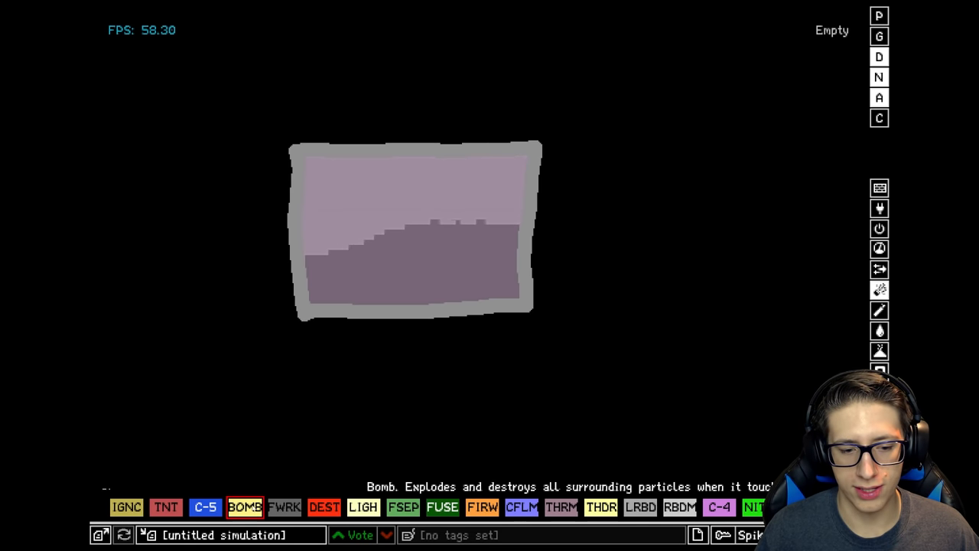
{"action": "left_click", "coordinate": [390, 122]}
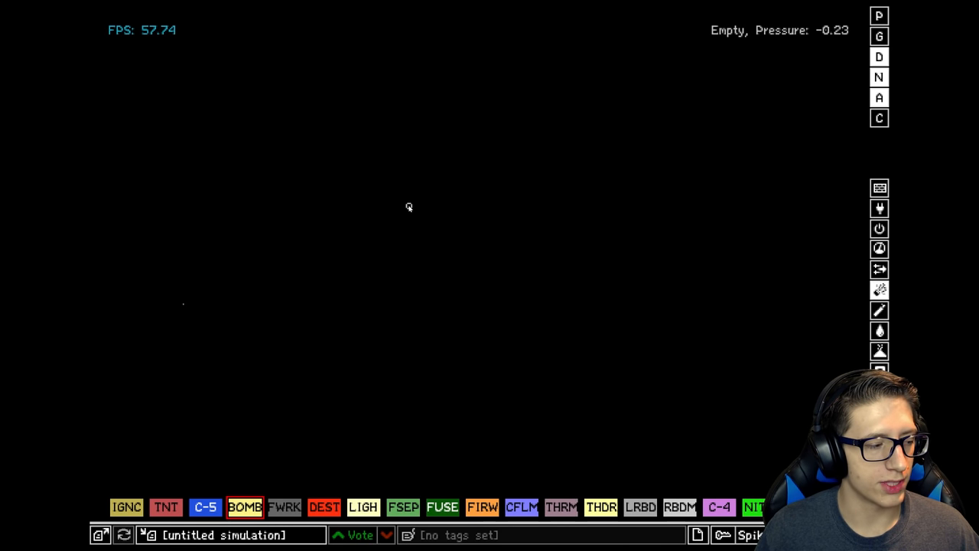
{"action": "mouse_move", "coordinate": [514, 243]}
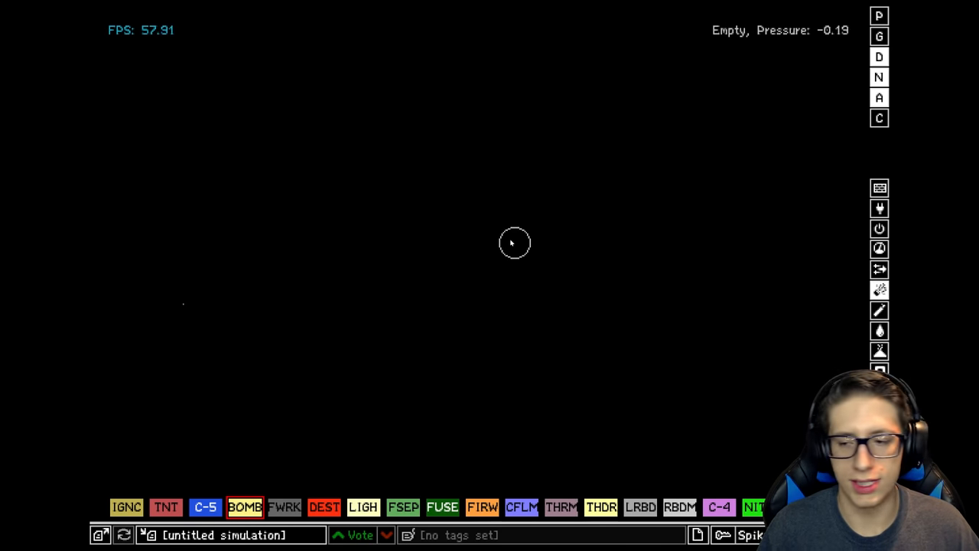
{"action": "mouse_move", "coordinate": [476, 231]}
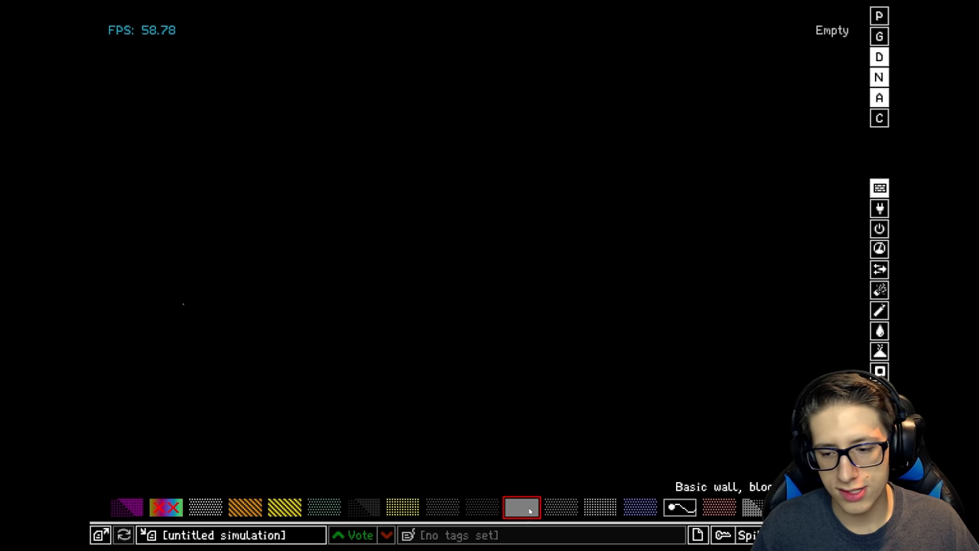
Draw a U-shaped wall container with an upward fan-wall band, then clear its water
{"action": "left_click_drag", "start_coordinate": [323, 156], "coordinate": [320, 276]}
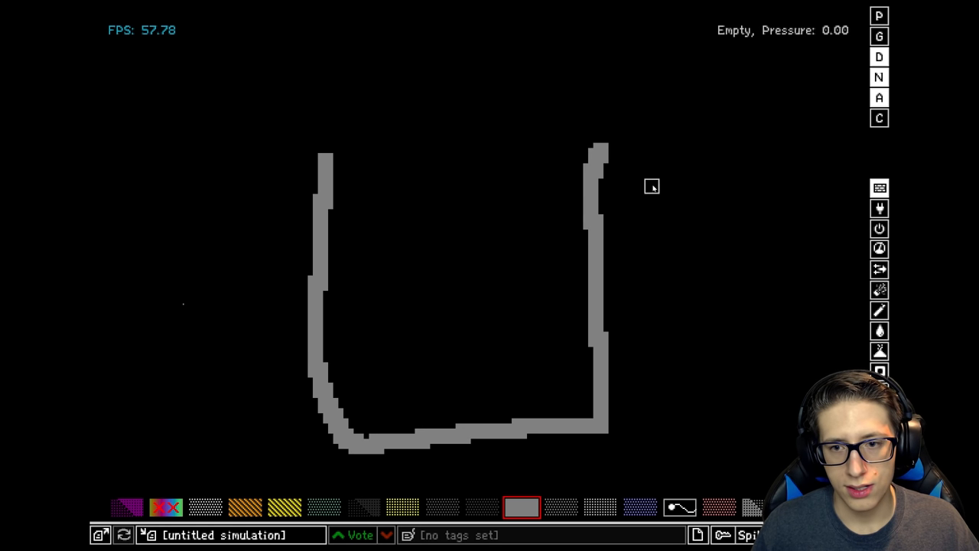
{"action": "mouse_move", "coordinate": [855, 354]}
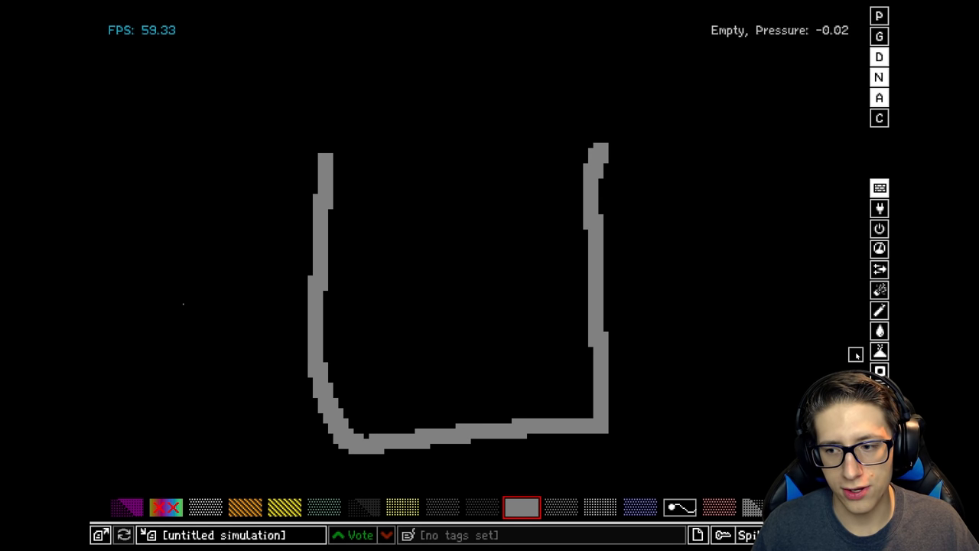
{"action": "left_click", "coordinate": [443, 268]}
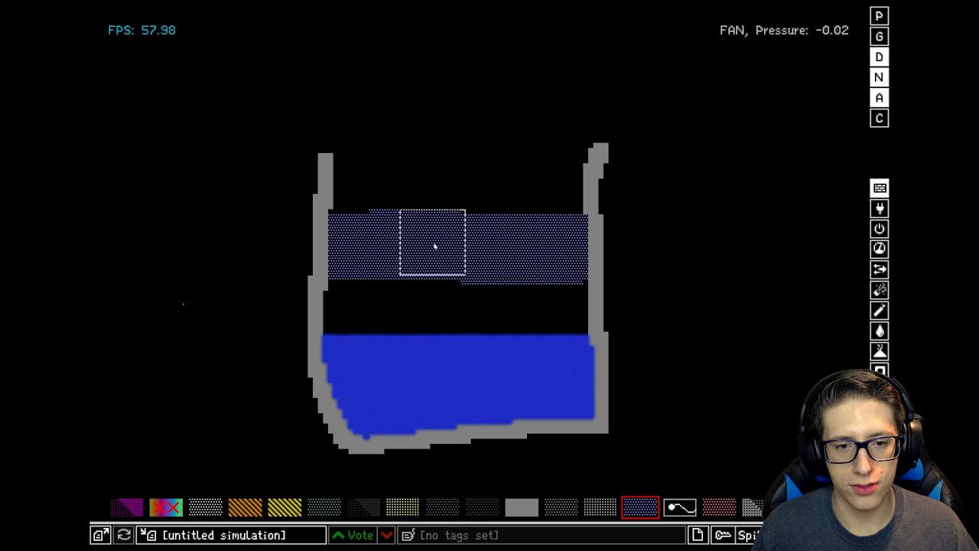
{"action": "left_click_drag", "start_coordinate": [434, 246], "coordinate": [468, 30]}
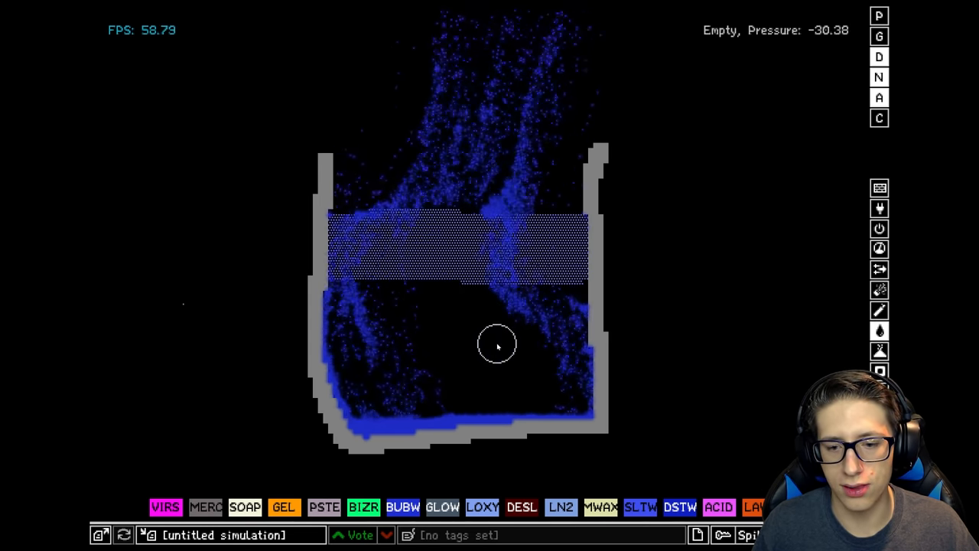
{"action": "scroll", "scroll_direction": "right", "scroll_amount": 3}
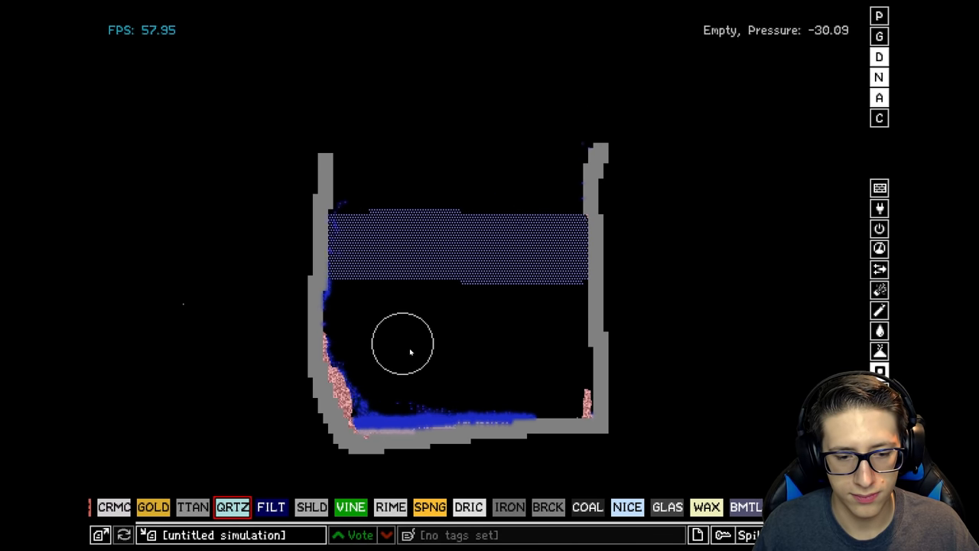
{"action": "left_click", "coordinate": [527, 507]}
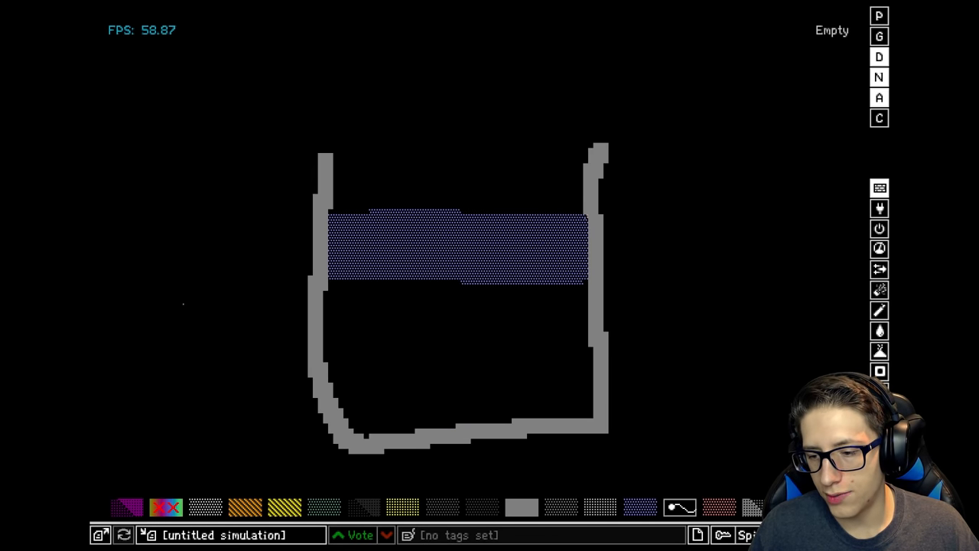
Place streamline walls inside the fan-walled container to trace the airflow
{"action": "left_click", "coordinate": [679, 506]}
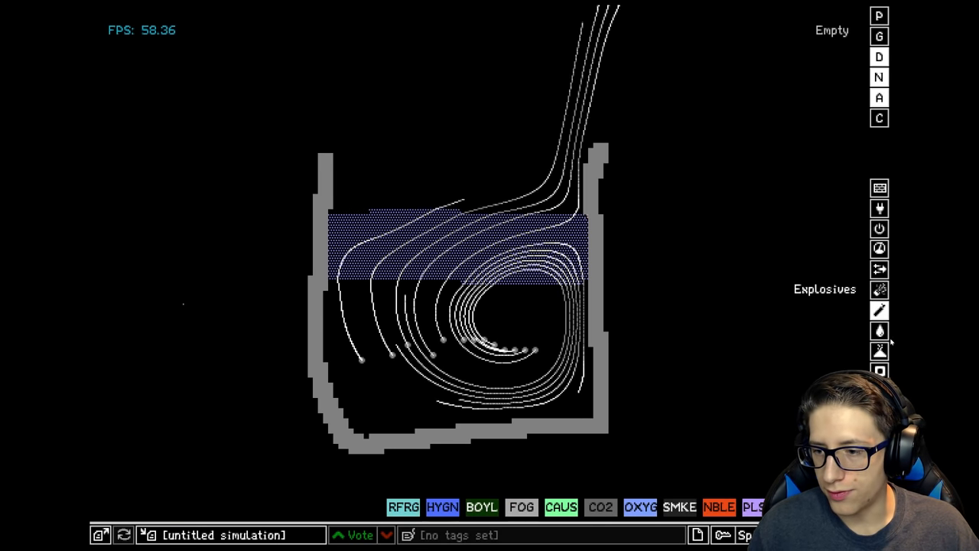
{"action": "left_click", "coordinate": [879, 329]}
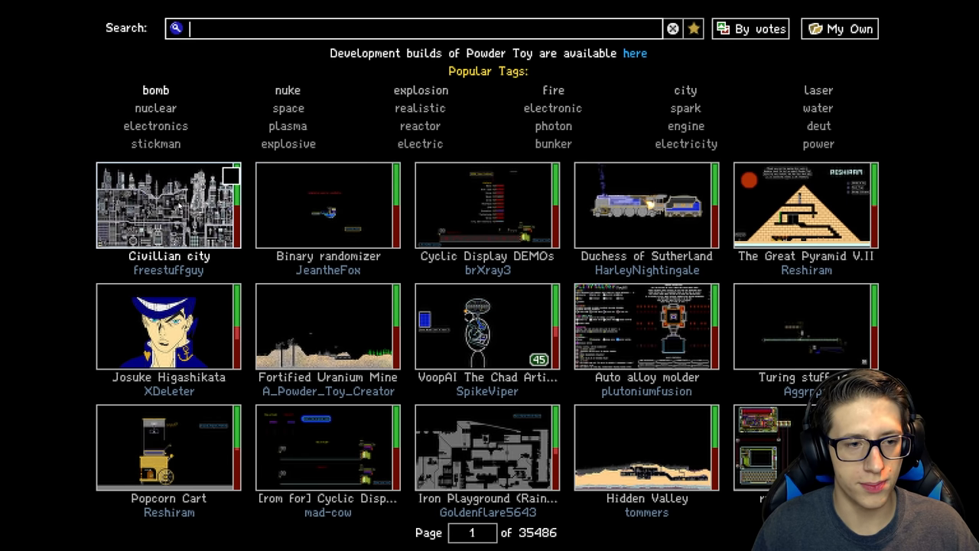
View the Civillian city save's details and load it into the simulation
{"action": "left_click", "coordinate": [168, 204]}
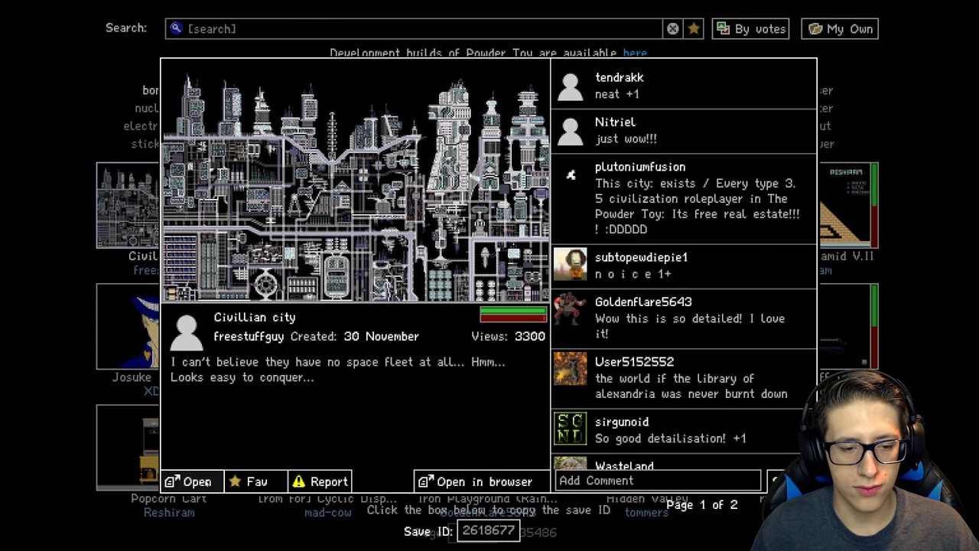
{"action": "left_click", "coordinate": [190, 481]}
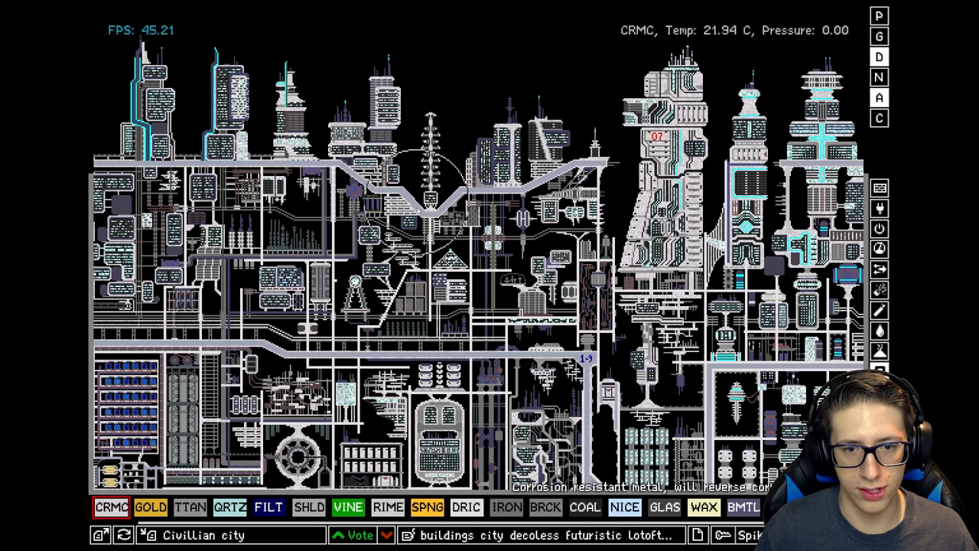
Erase a large circle at the city centre and refill it with CRMC
{"action": "left_click", "coordinate": [451, 306]}
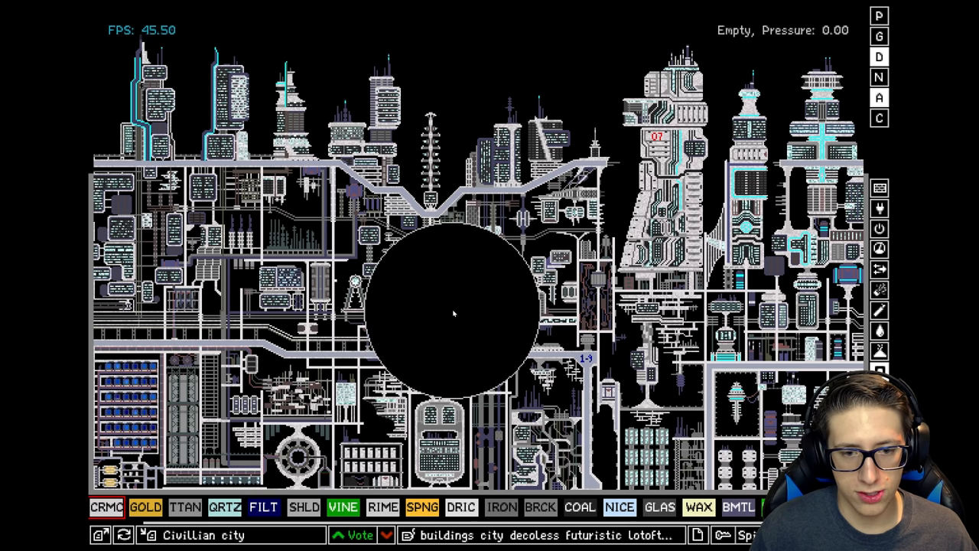
{"action": "left_click", "coordinate": [454, 313]}
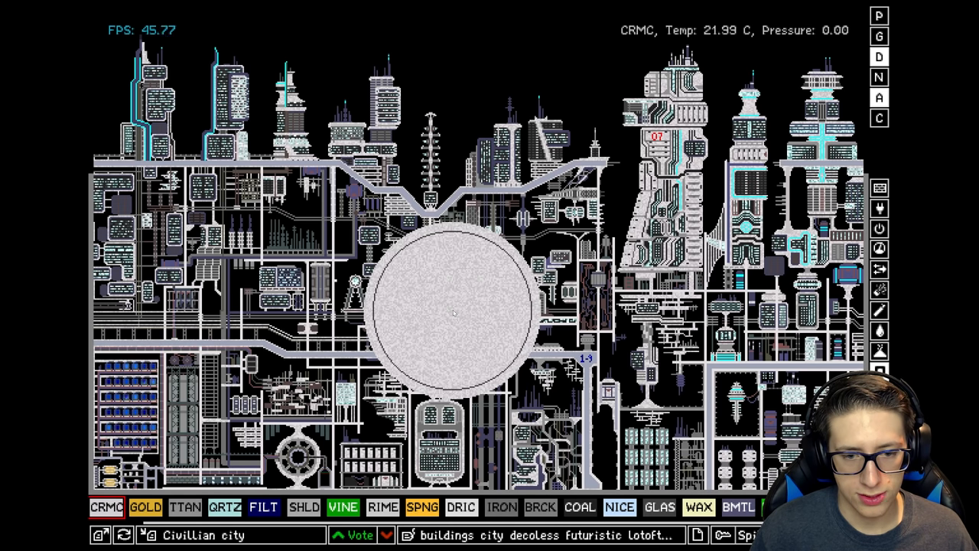